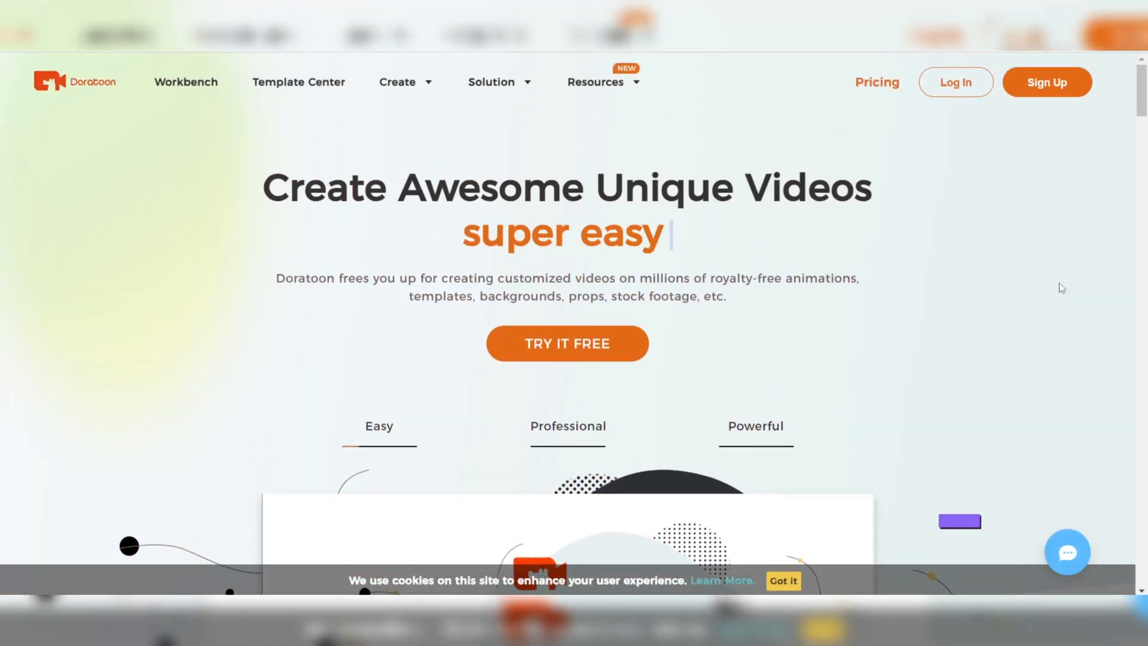
Step: Choose Training Video from Doratoon's Create menu to open the Technology Consulting template editor
left_click(397, 81)
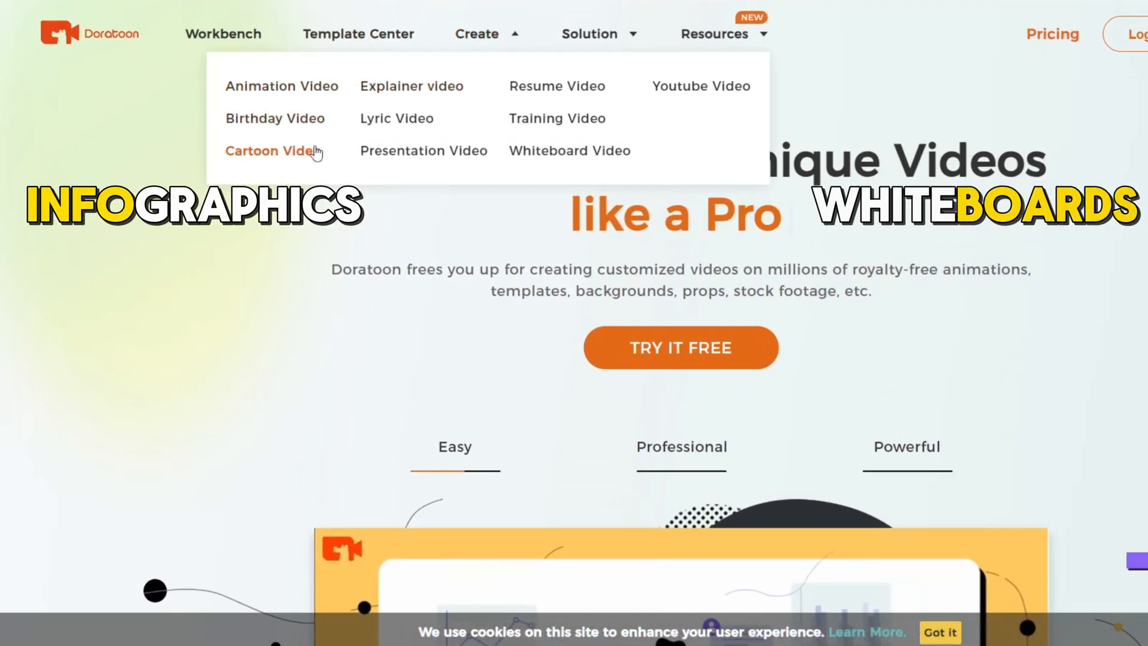
mouse_move(423, 150)
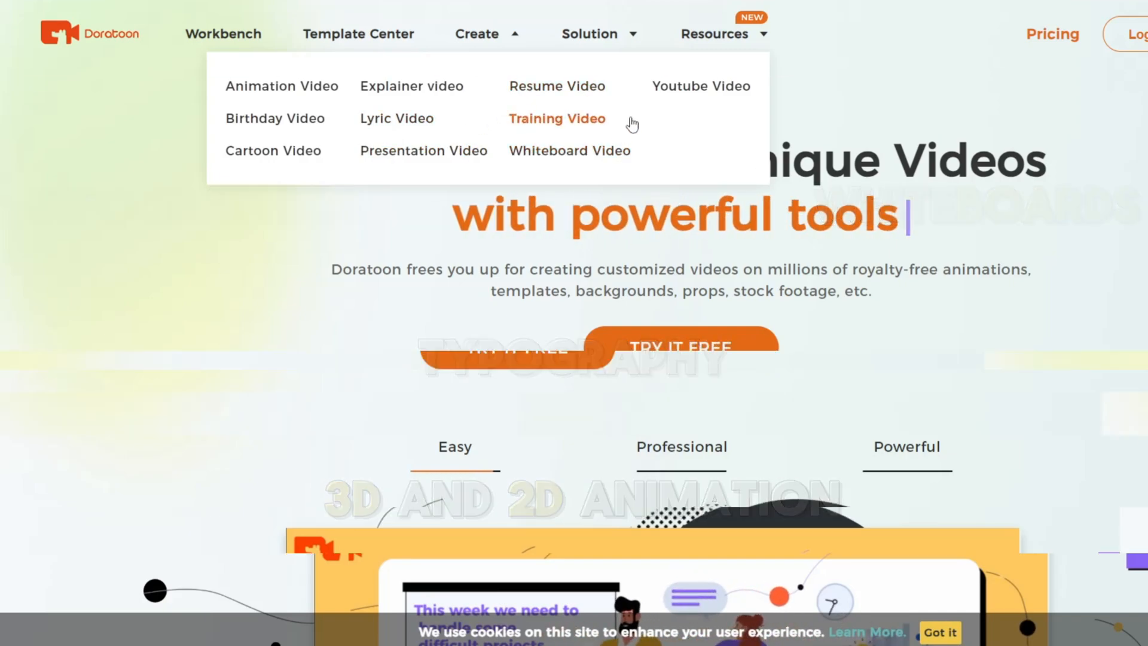
left_click(556, 118)
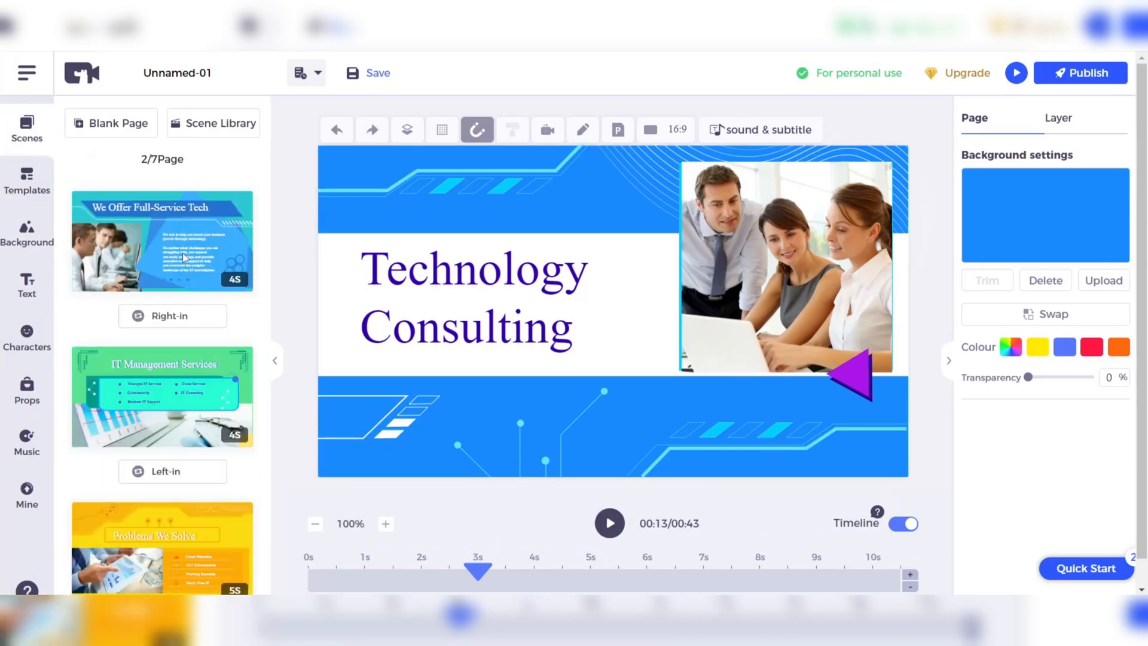
Step: Browse the Templates and Props panels, pause the scene preview, then reach Google's Doratoon results
scroll("down", 3)
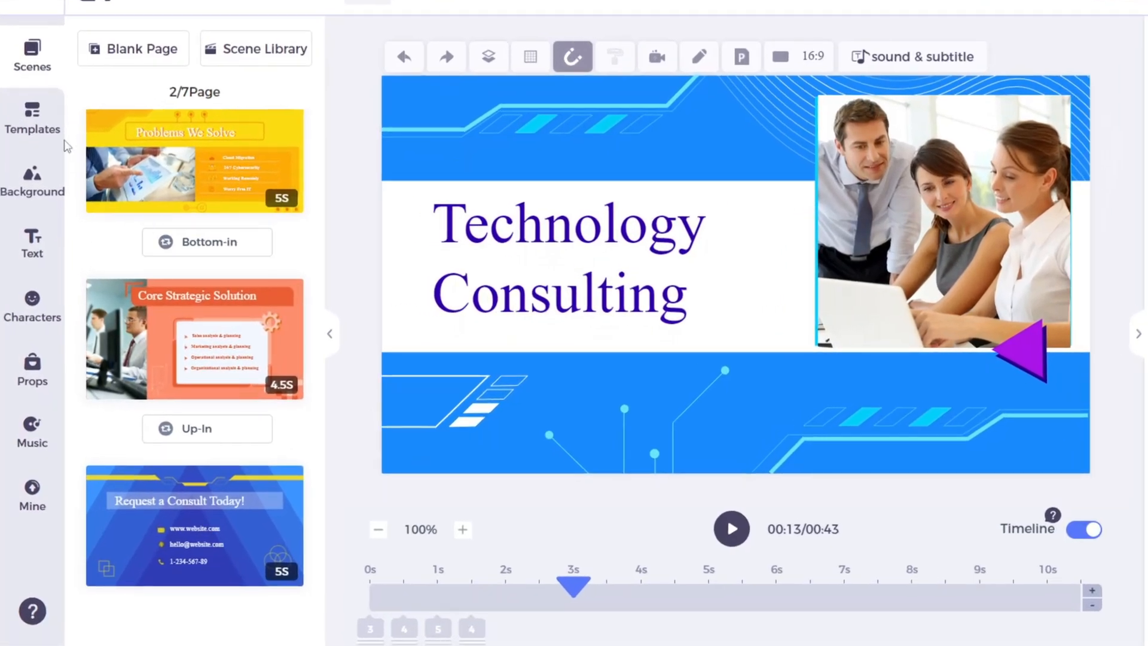
left_click(33, 121)
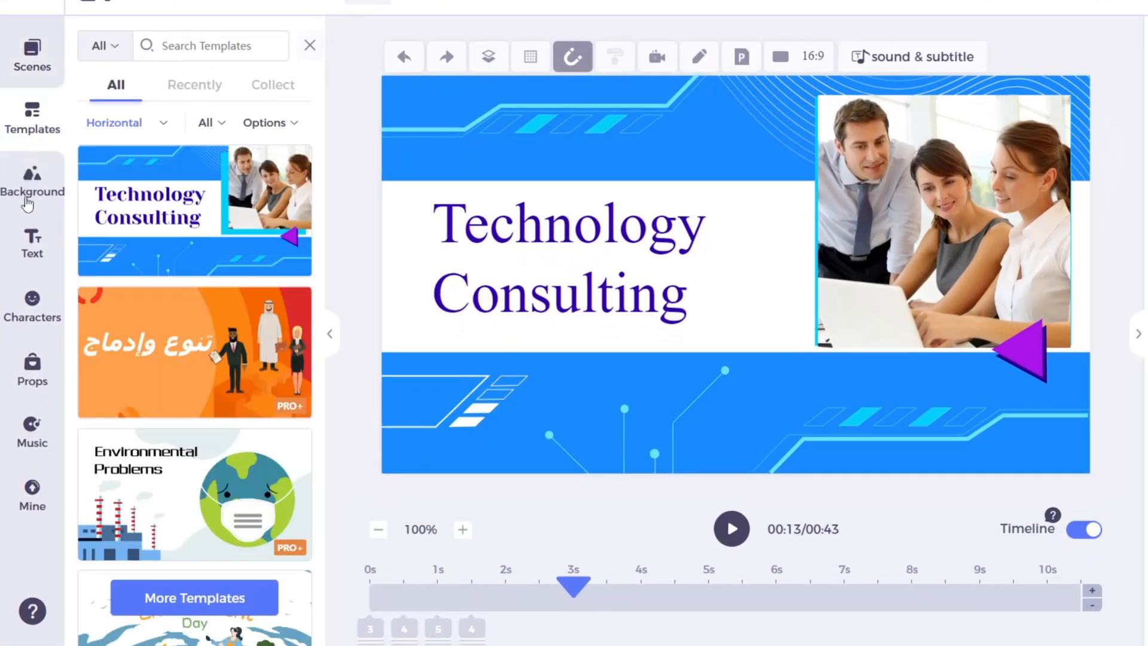
left_click(32, 182)
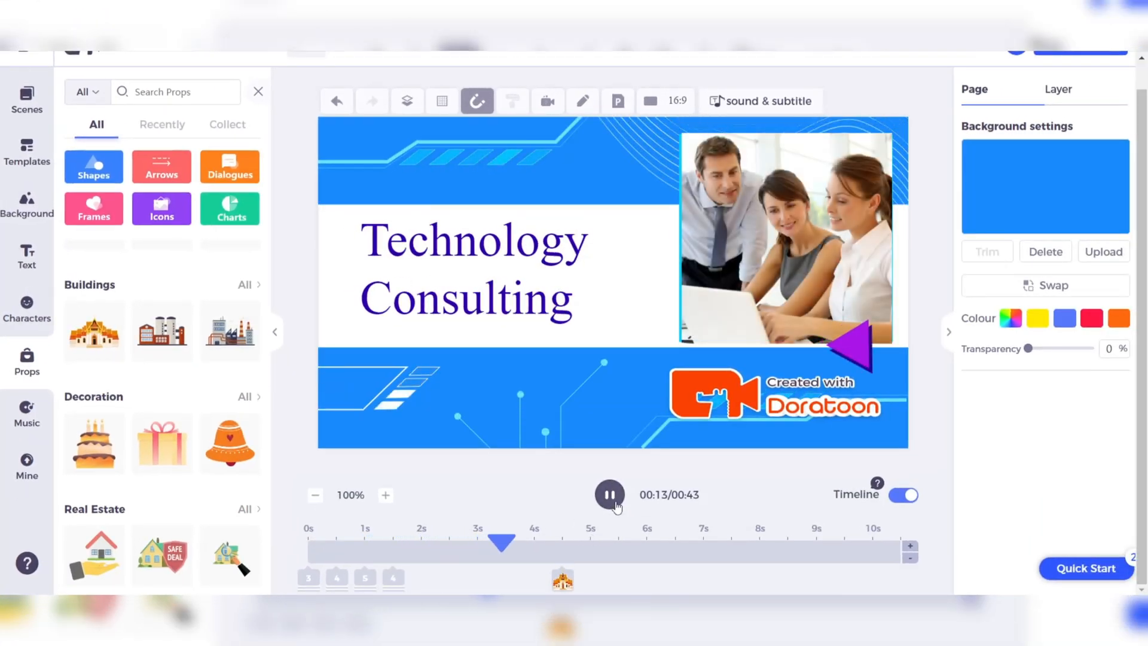
left_click(608, 494)
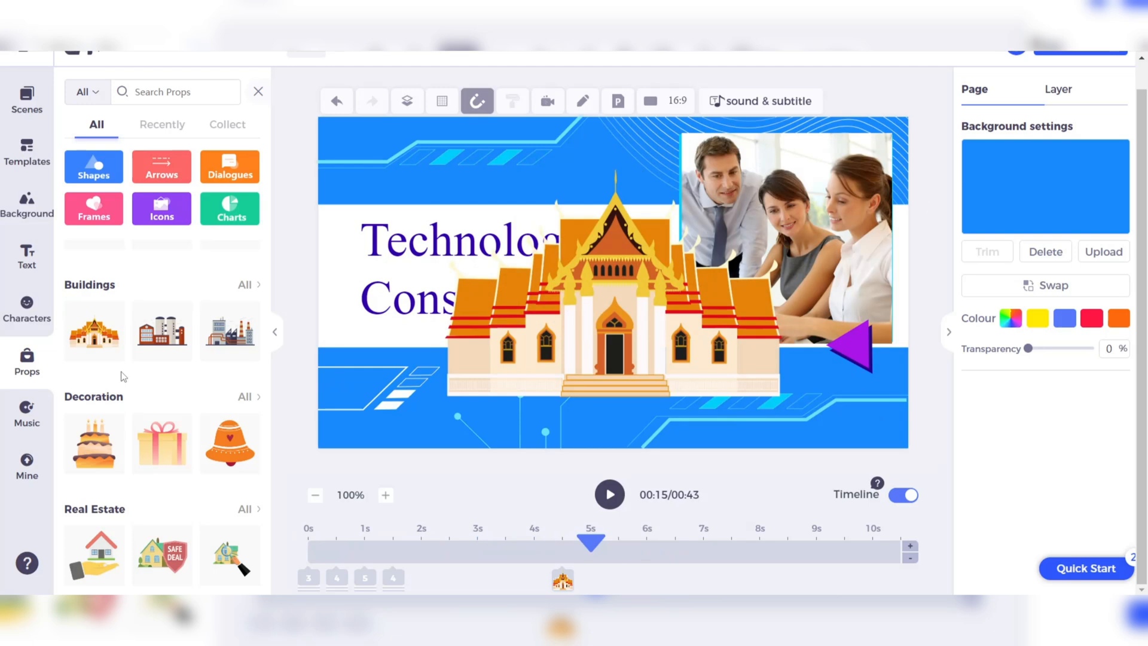
scroll("down", 3)
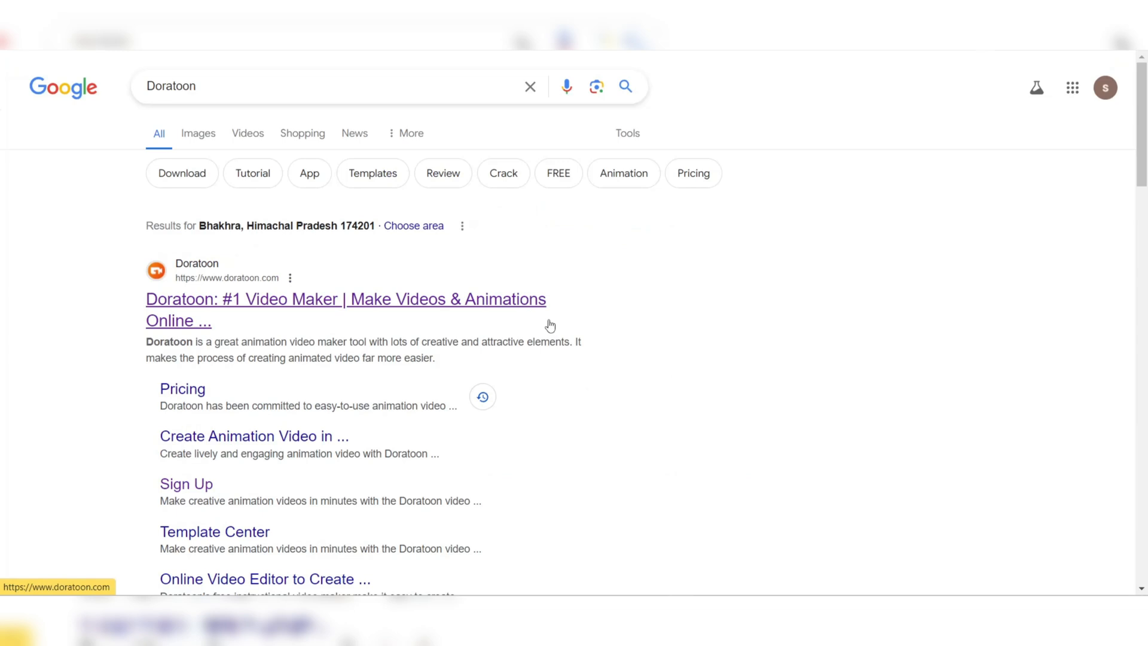
mouse_move(188, 308)
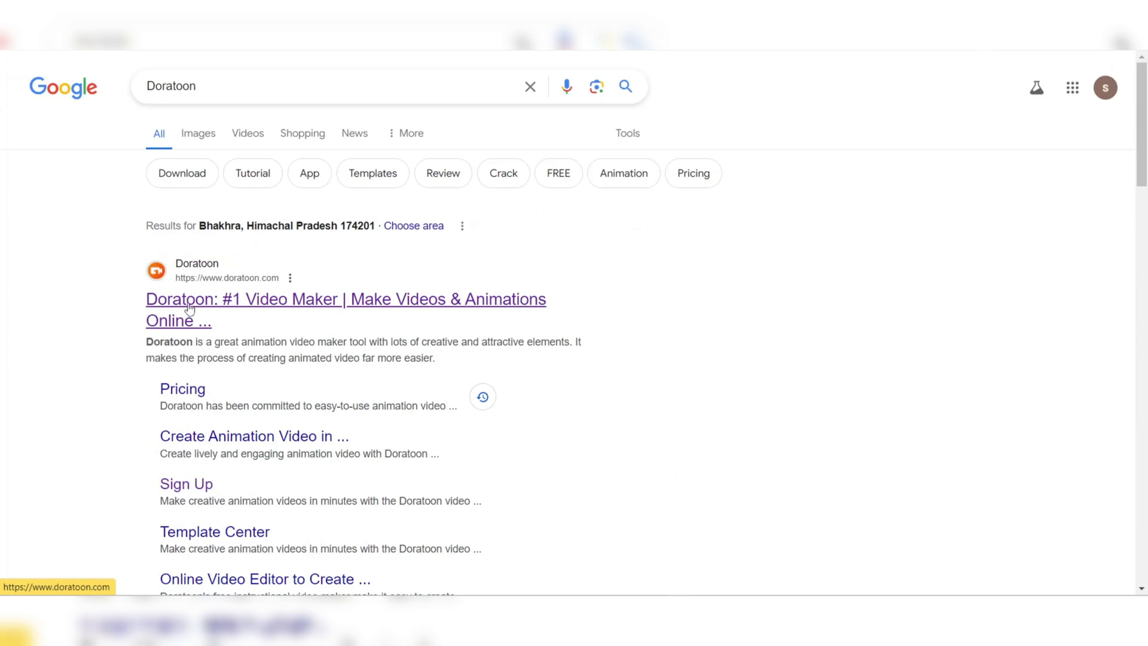
Step: Open the top Doratoon.com Google result to reach its template gallery
left_click(345, 299)
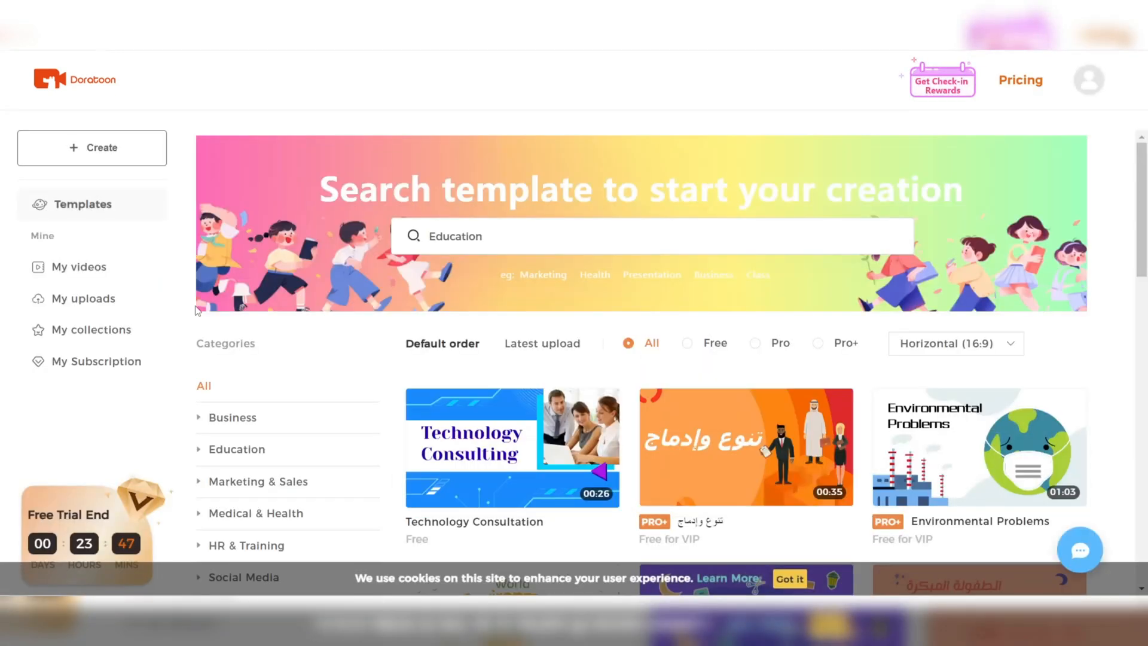
Step: Scroll the templates page, then look through the Basic, Pro and Pro+ pricing plans
scroll("down", 3)
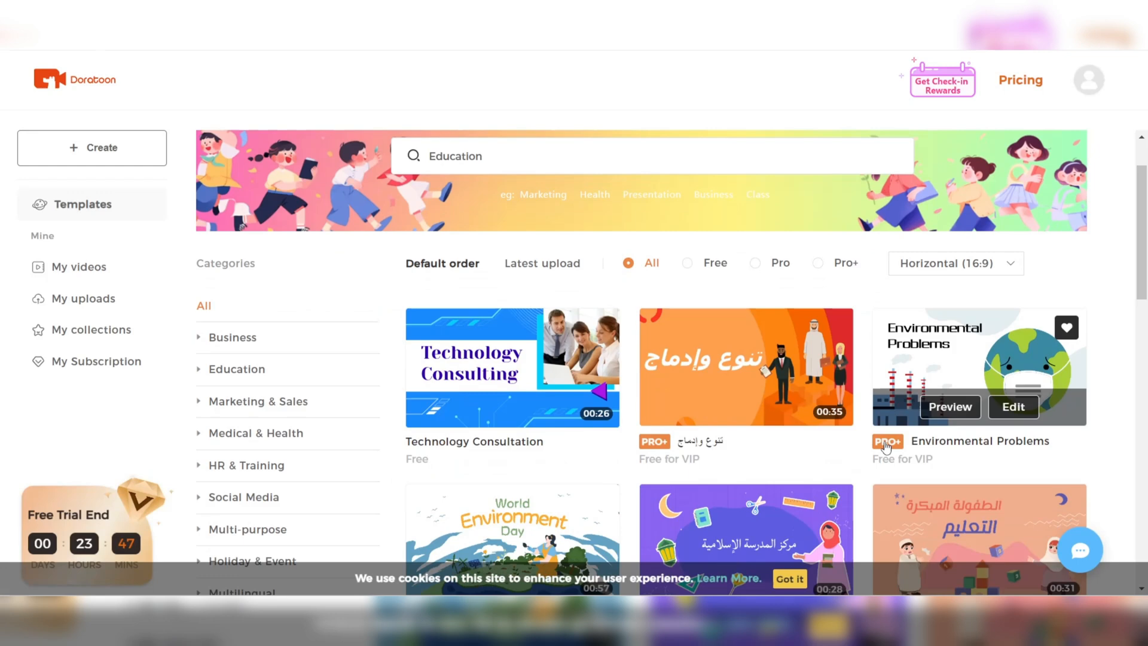
left_click(1020, 79)
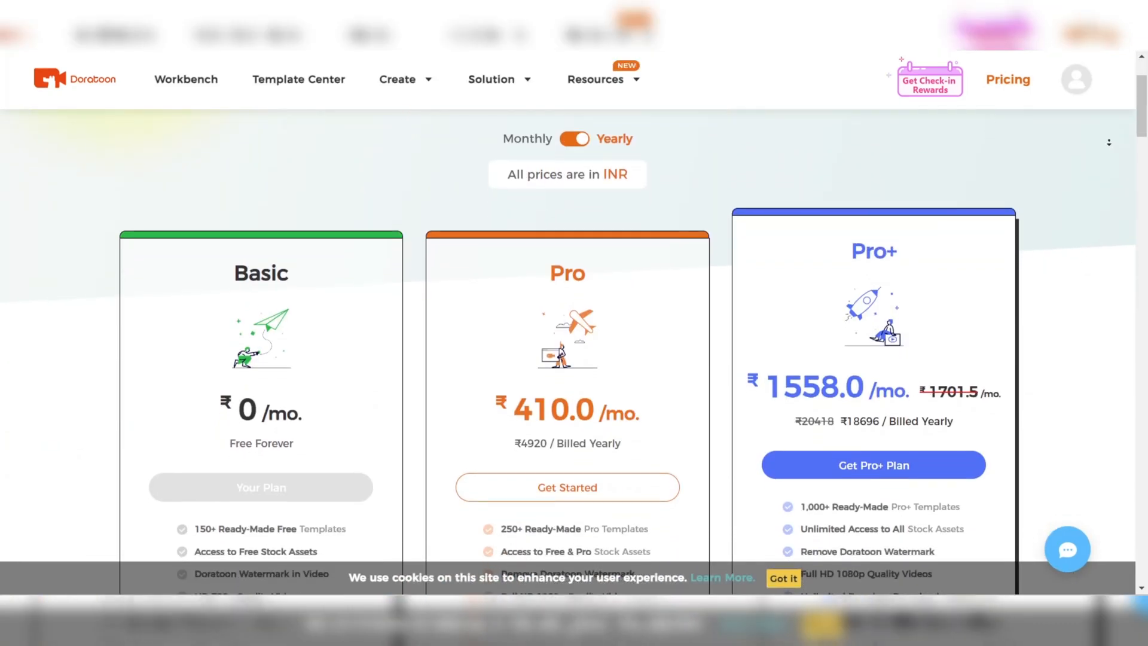
scroll("down", 3)
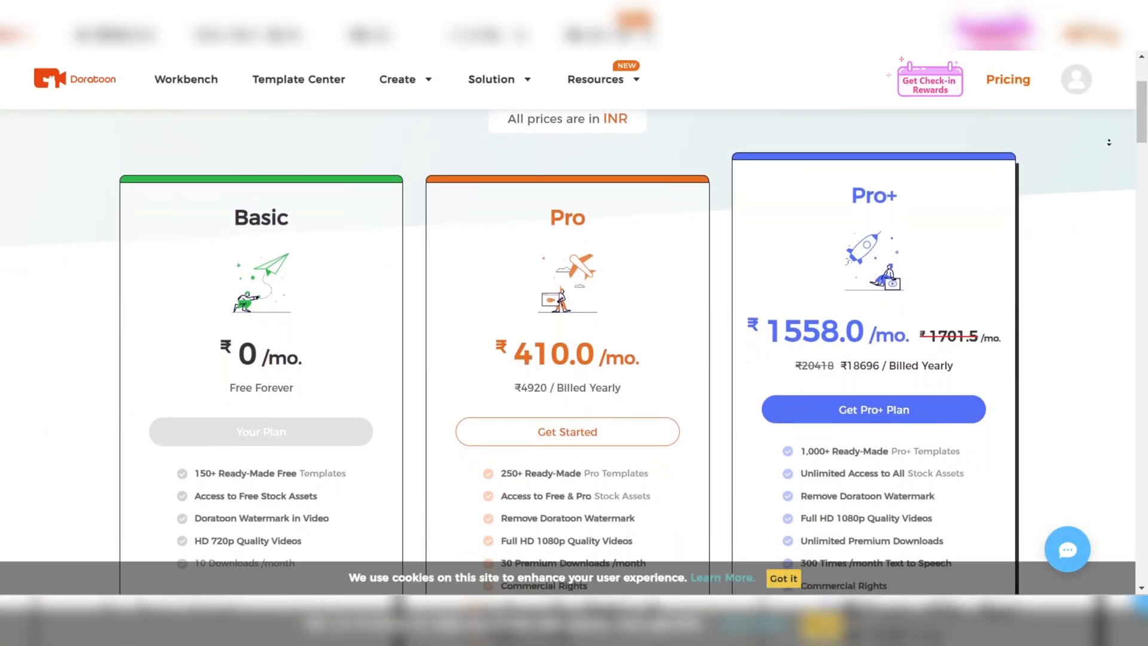
scroll("down", 3)
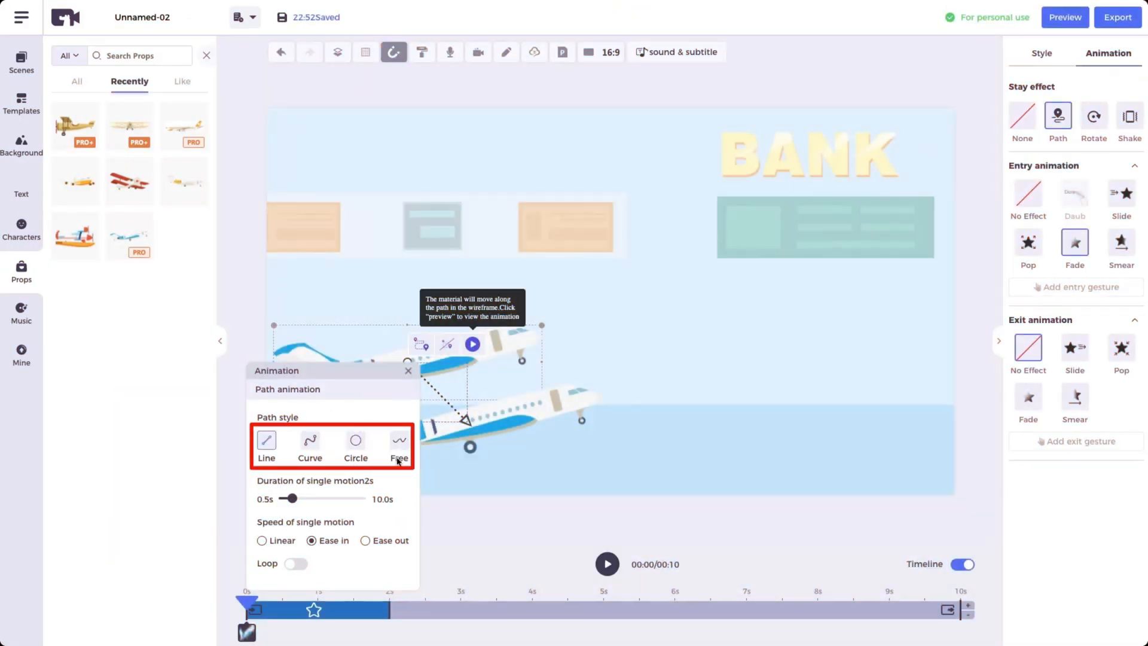
Step: Drag the airplane's path handle slightly right to reshape its movement path
left_click_drag(293, 498, 311, 499)
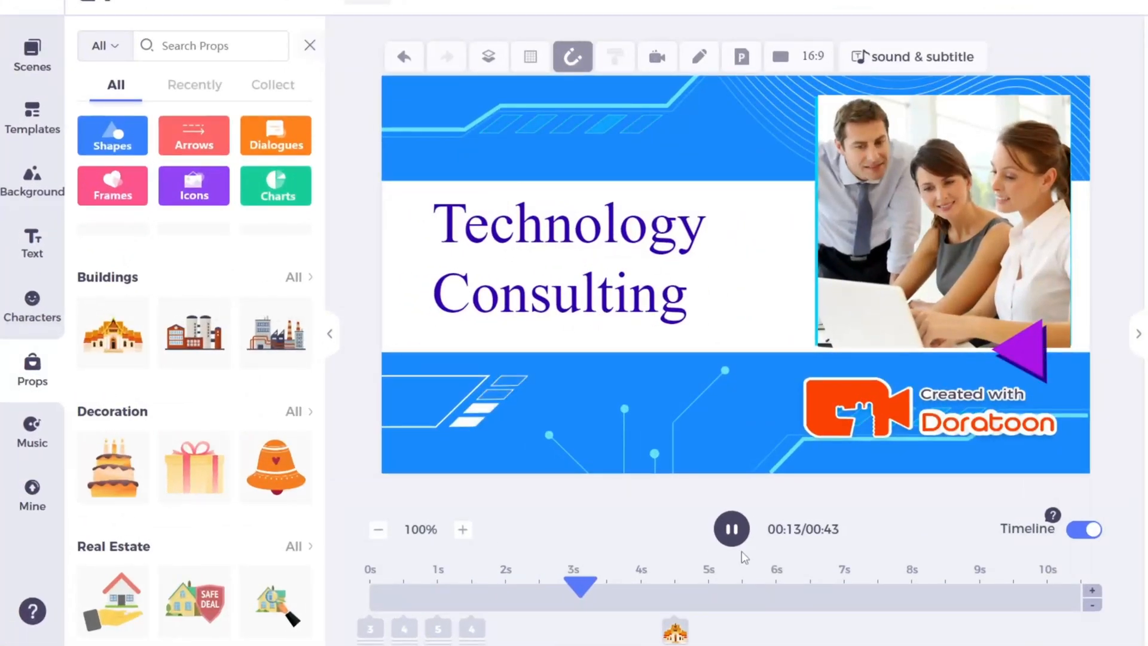
mouse_move(730, 528)
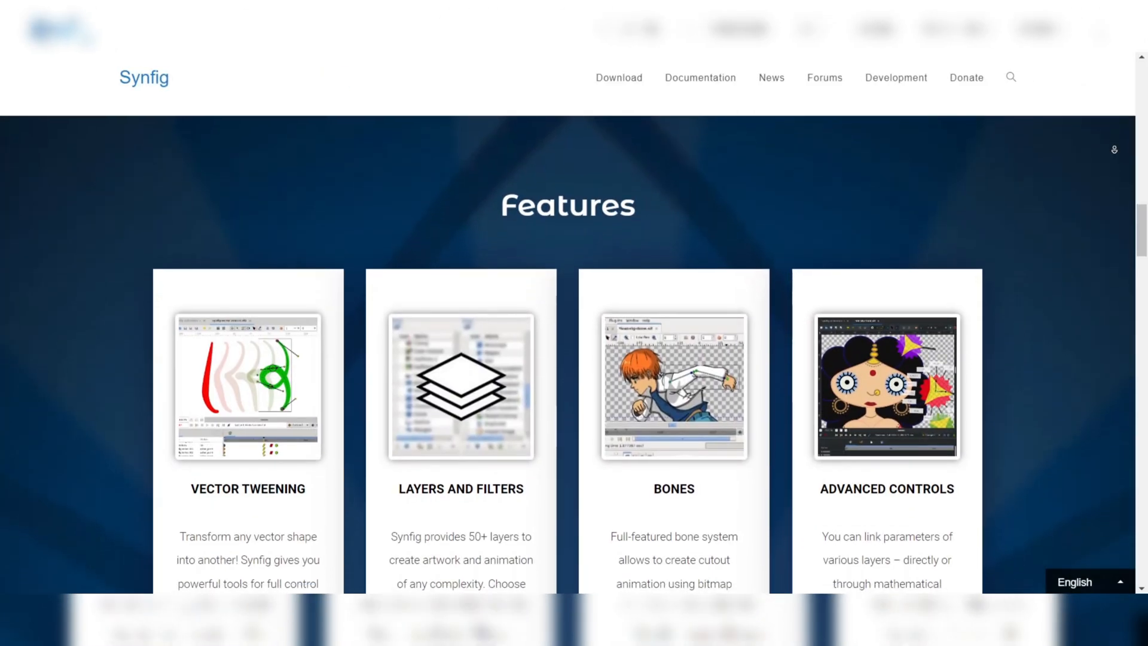
Step: Scroll through synfig.org's vector tweening, layers, filters and bones features
scroll("down", 3)
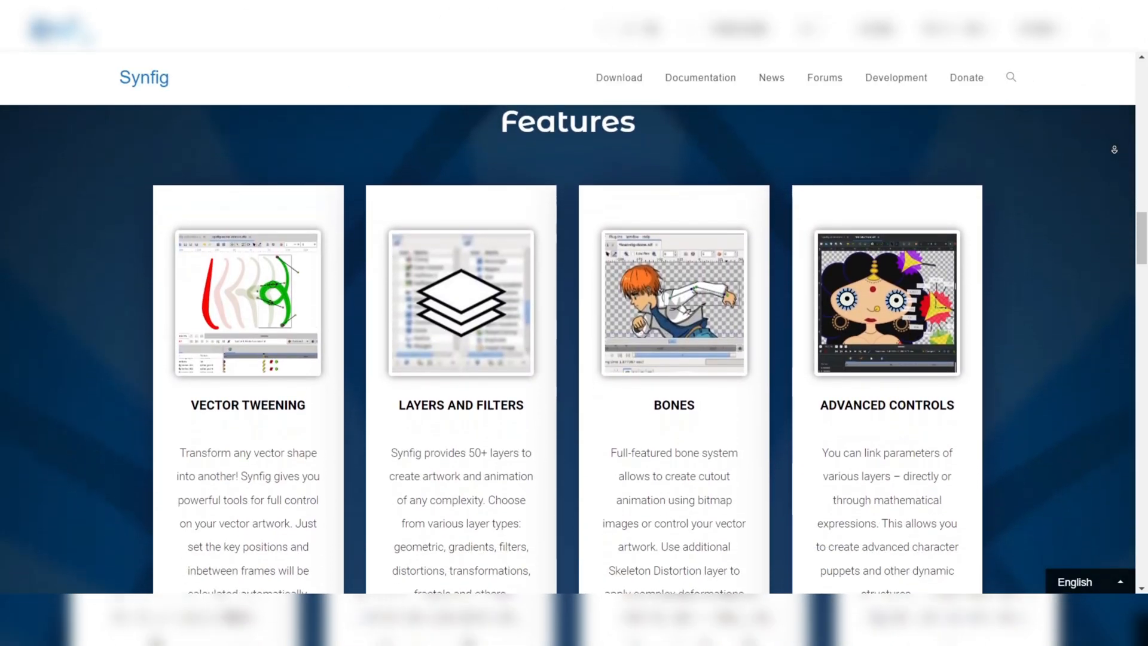
scroll("down", 3)
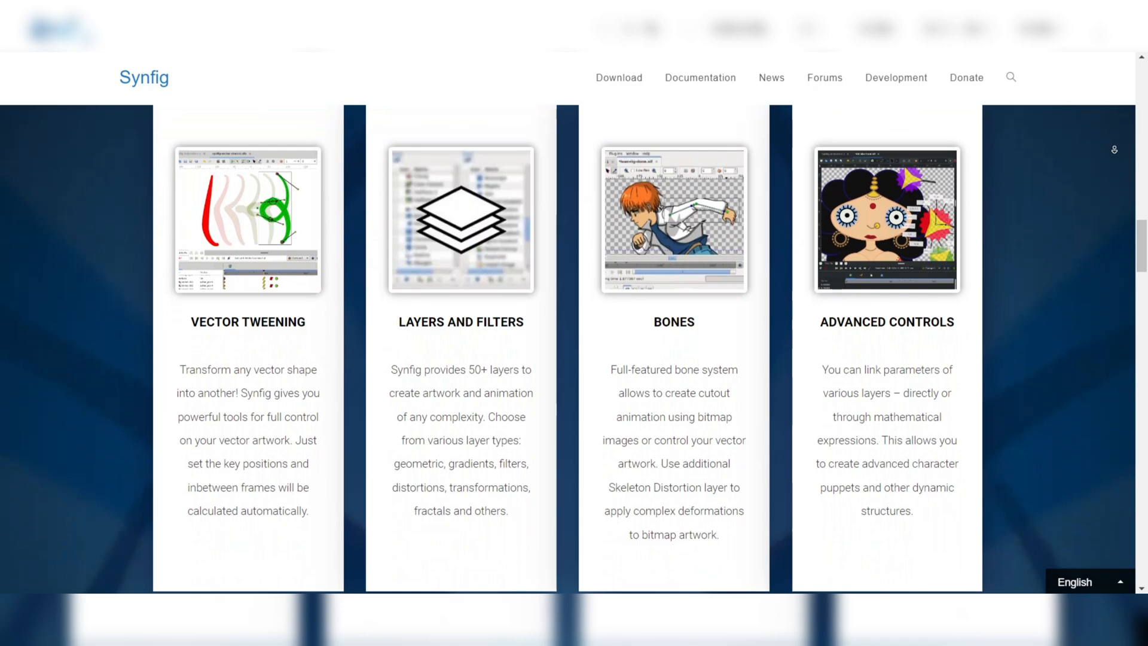
scroll("down", 3)
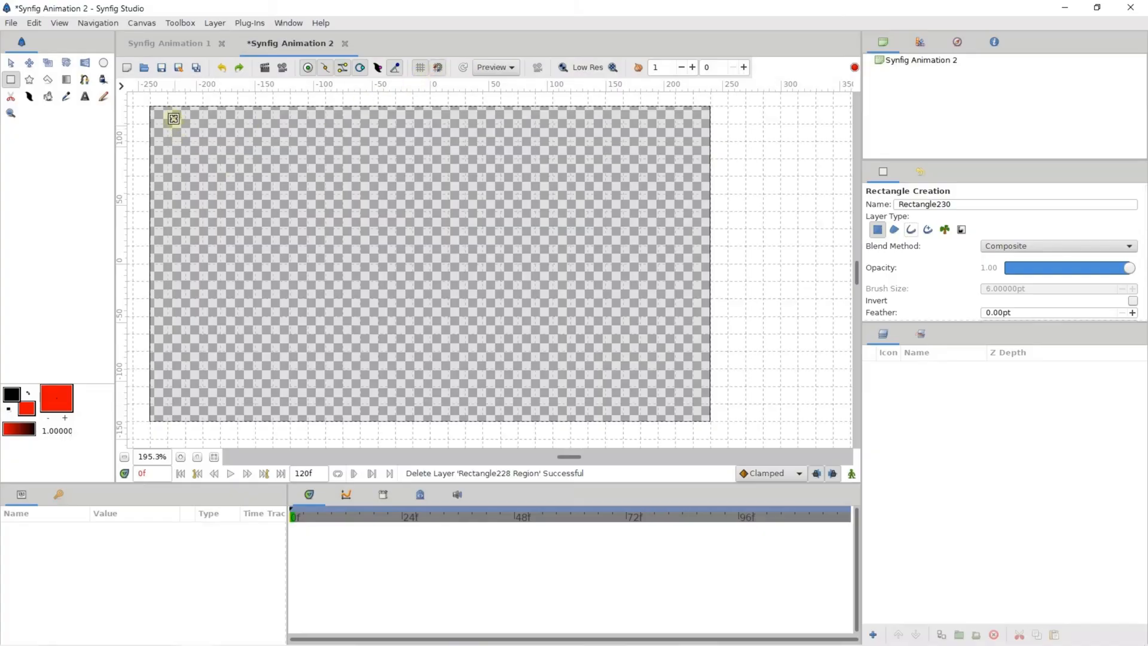
Step: Draw a red rectangle covering the whole canvas, then move to the cloud drawing
left_click_drag(174, 118, 699, 417)
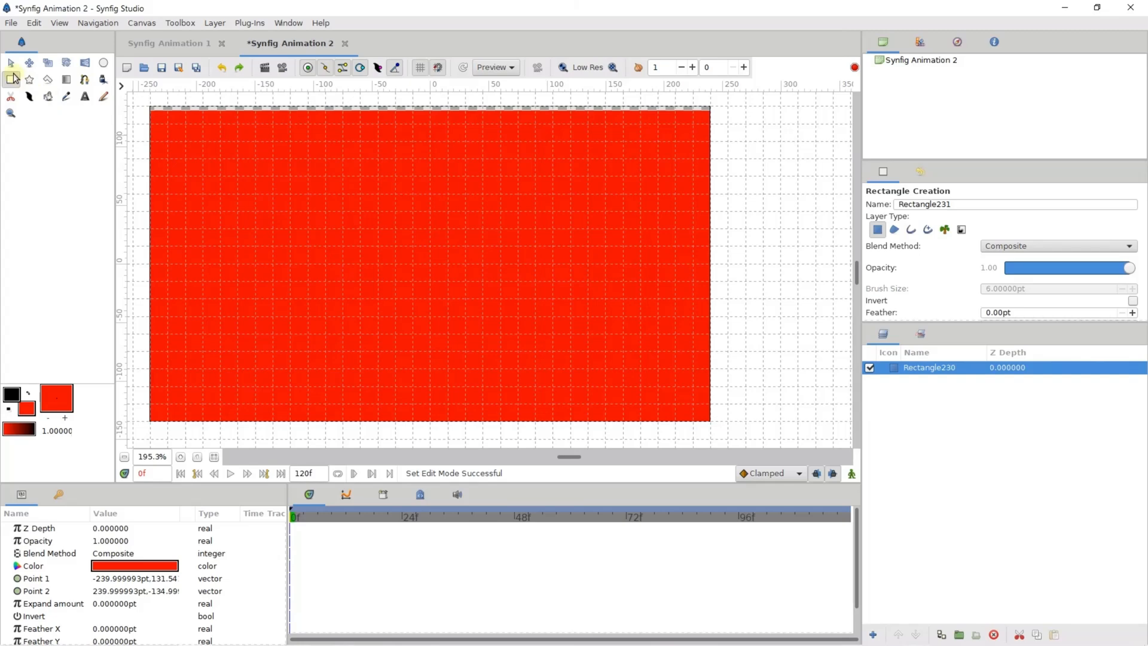
left_click(11, 62)
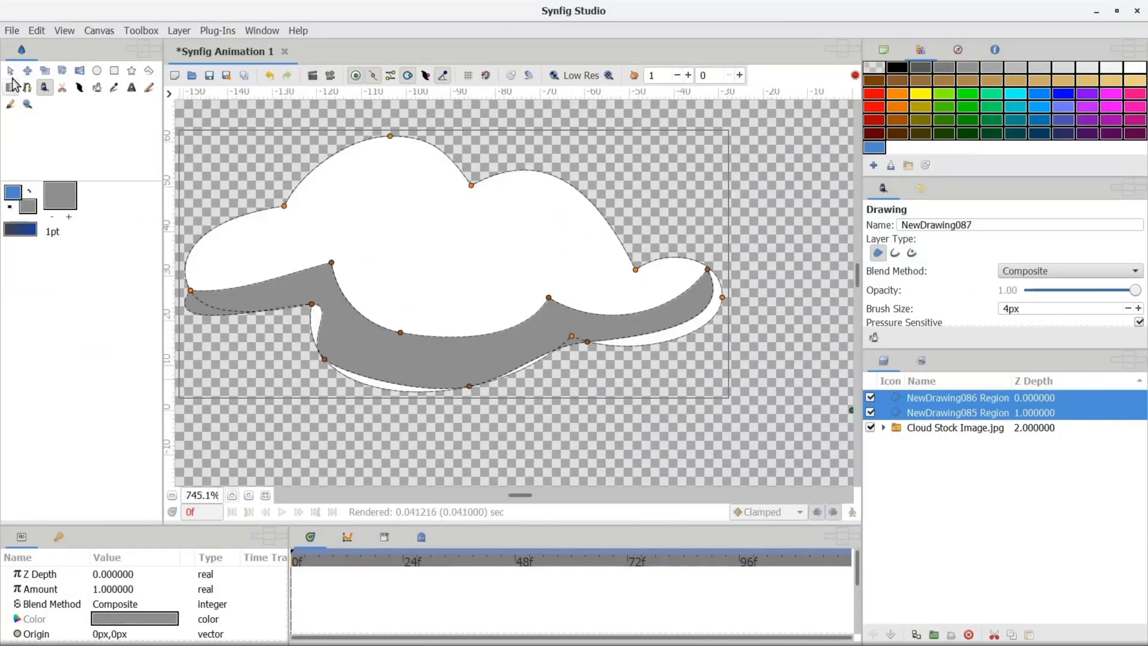
Step: Adjust the cloud's vertices with the Transform Tool, then move to the red-circle animation
left_click(10, 70)
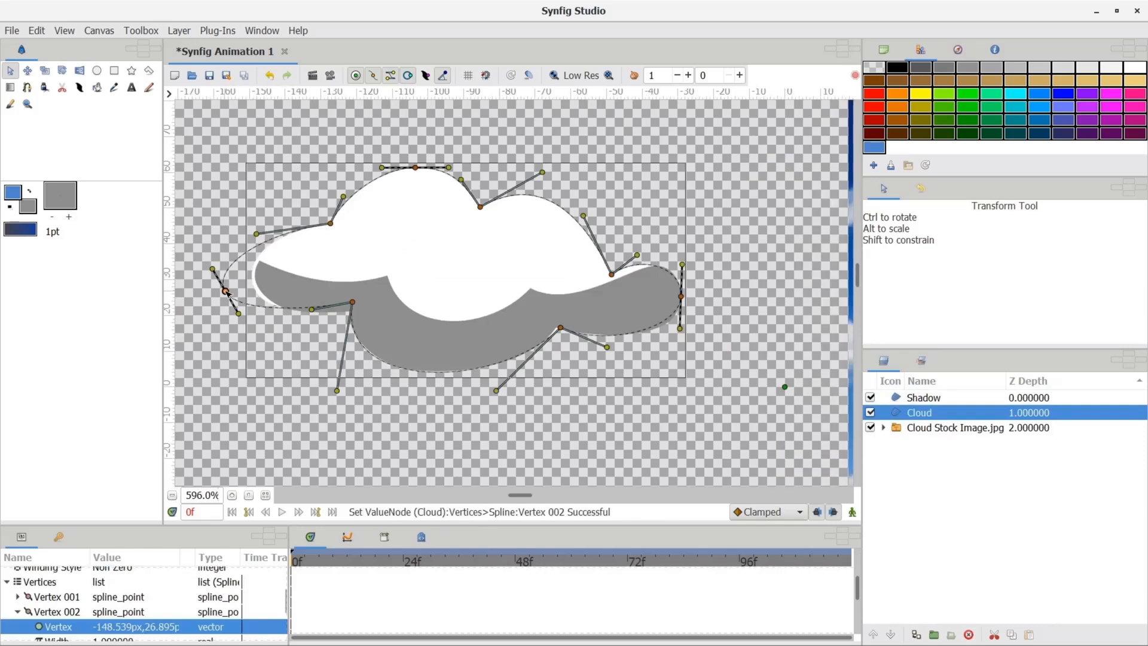
left_click(923, 397)
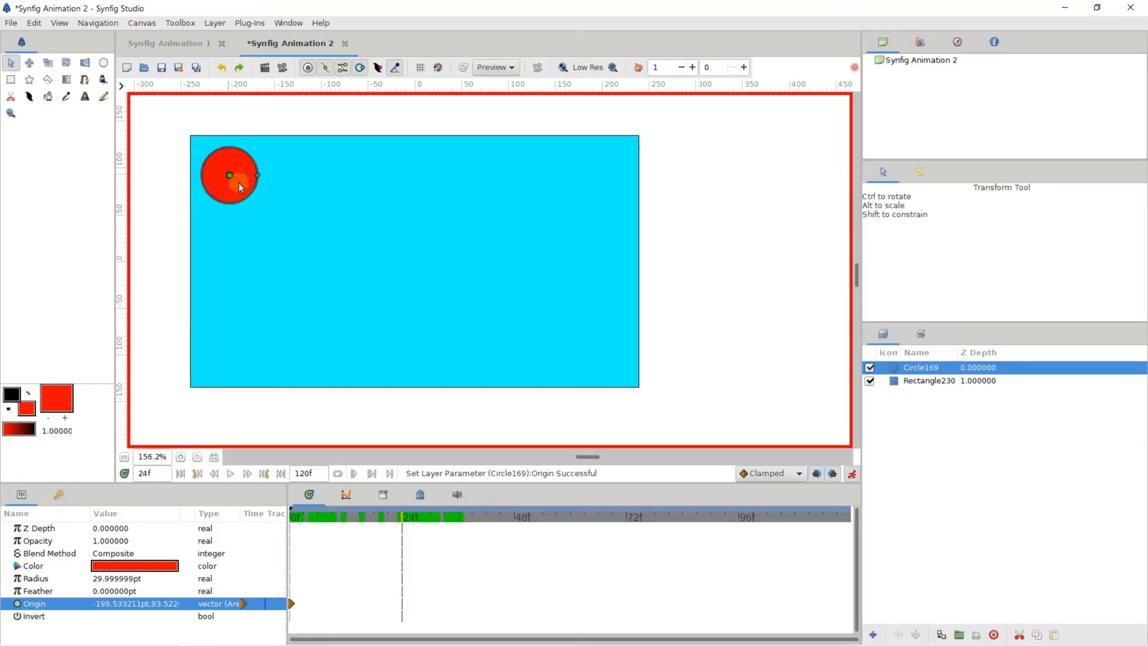
Step: Move the red circle to lower centre at frame 24, play the tween, then go to Pencil2D
left_click_drag(229, 175, 409, 337)
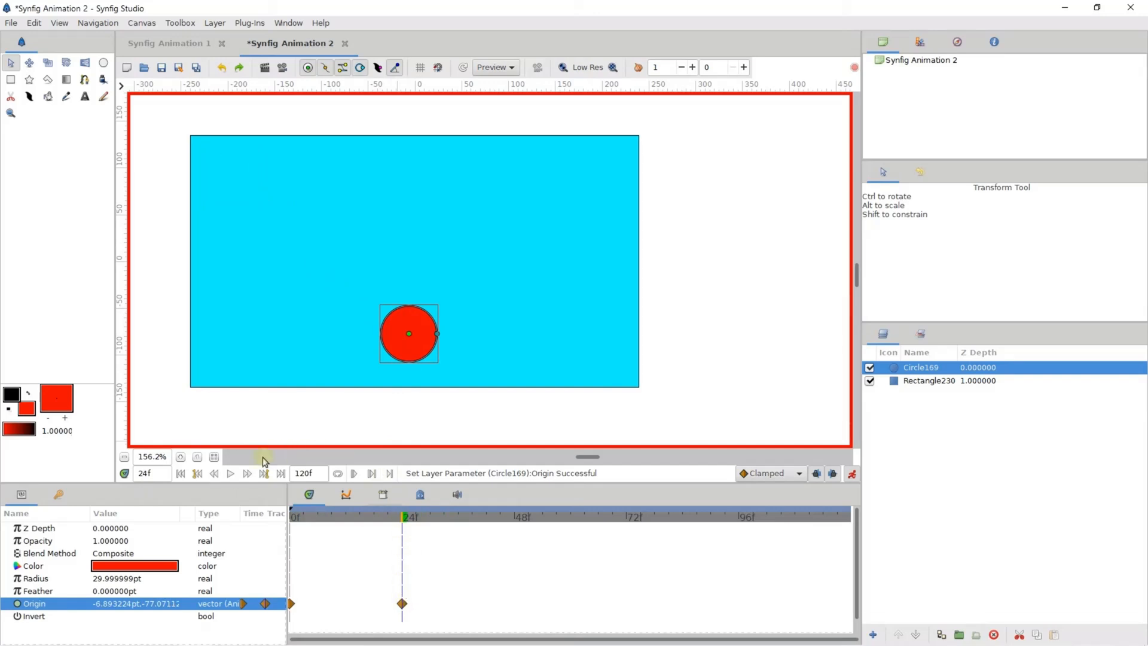
left_click(214, 472)
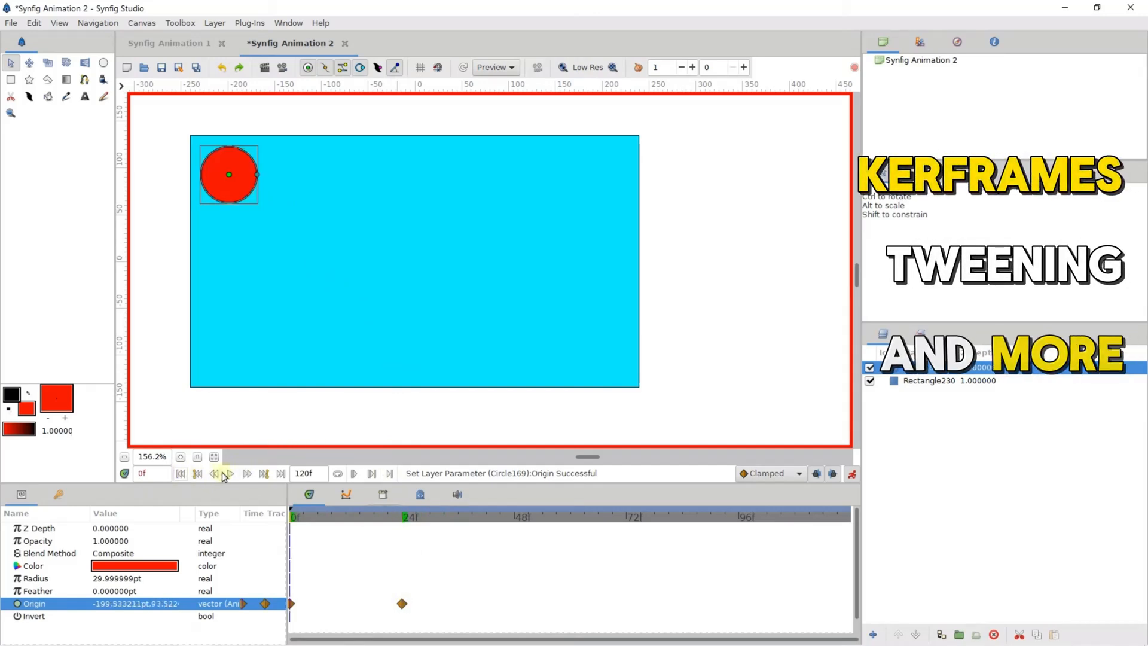
left_click(164, 53)
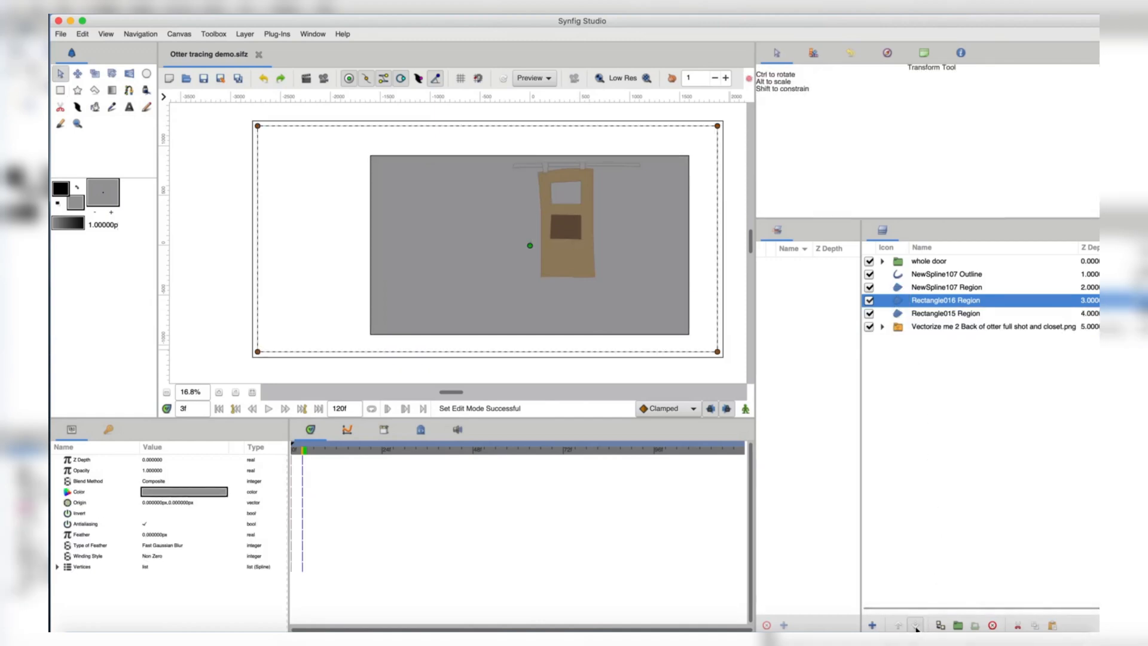
left_click(916, 624)
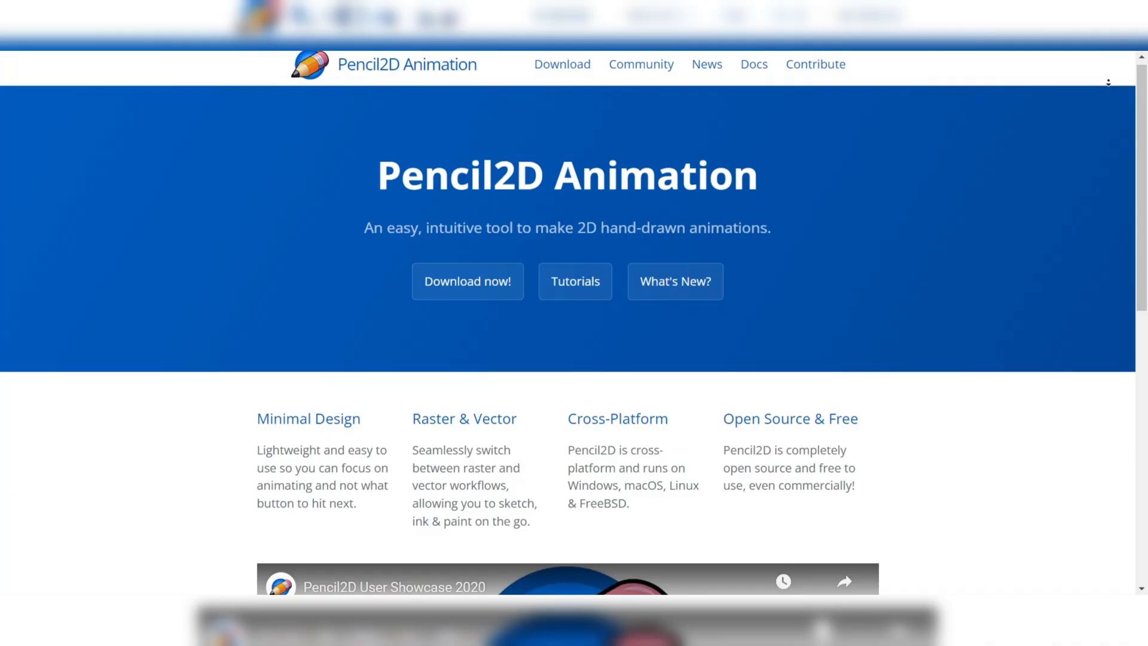
scroll("down", 3)
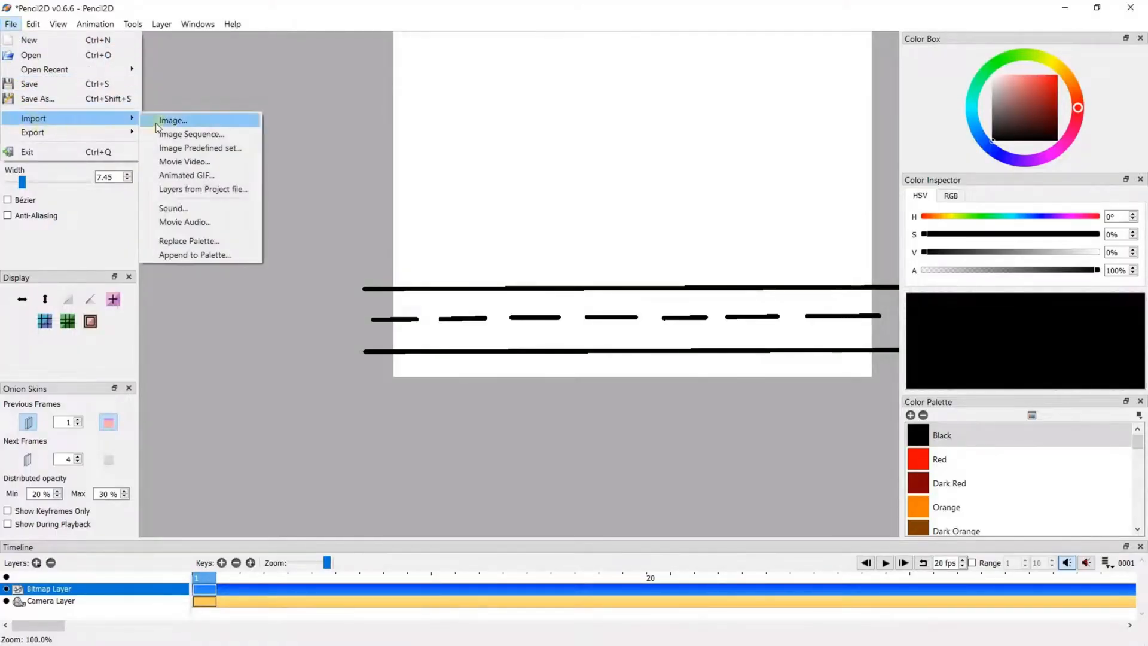
Step: Import the Car image into the road drawing, placed at the camera centre
left_click(172, 120)
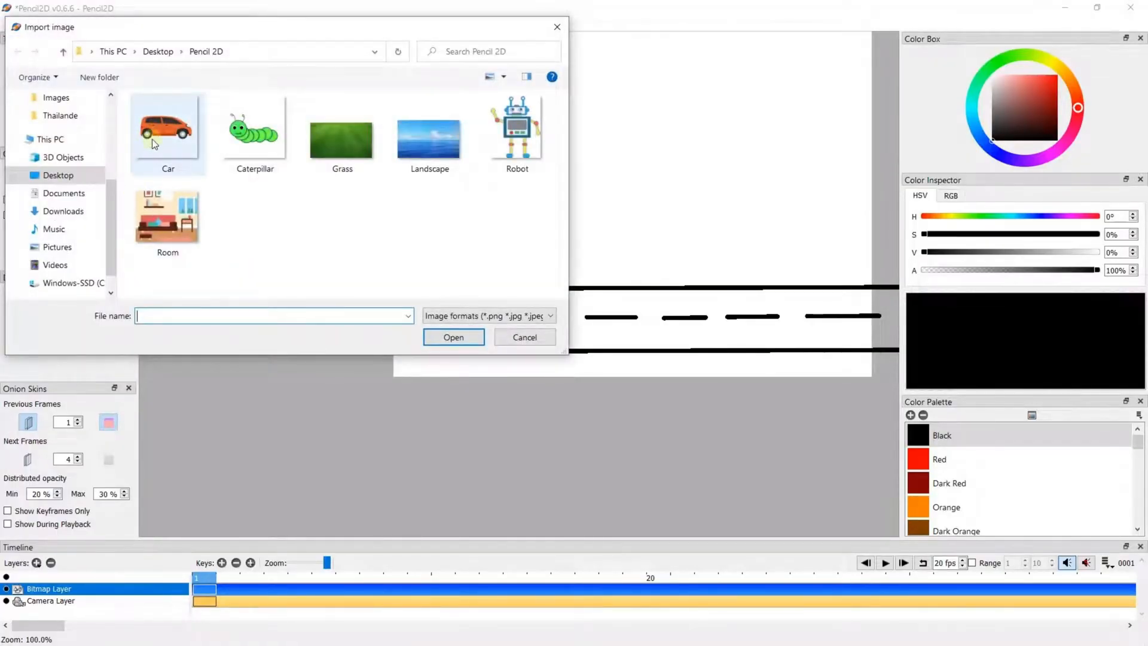
left_click(168, 128)
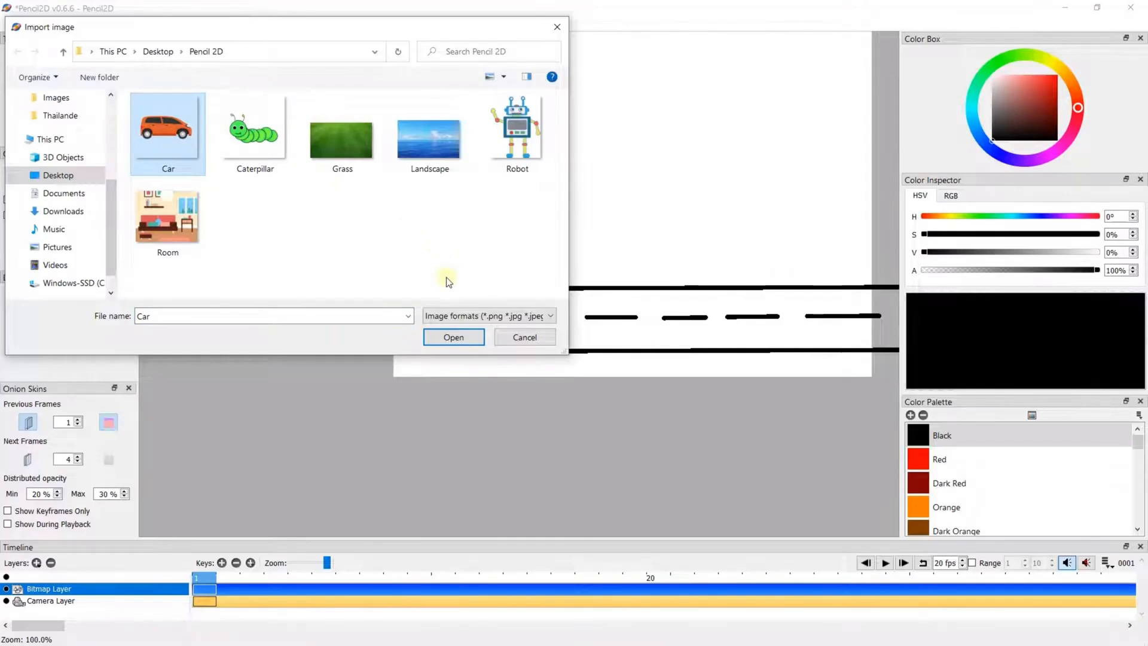
left_click(453, 337)
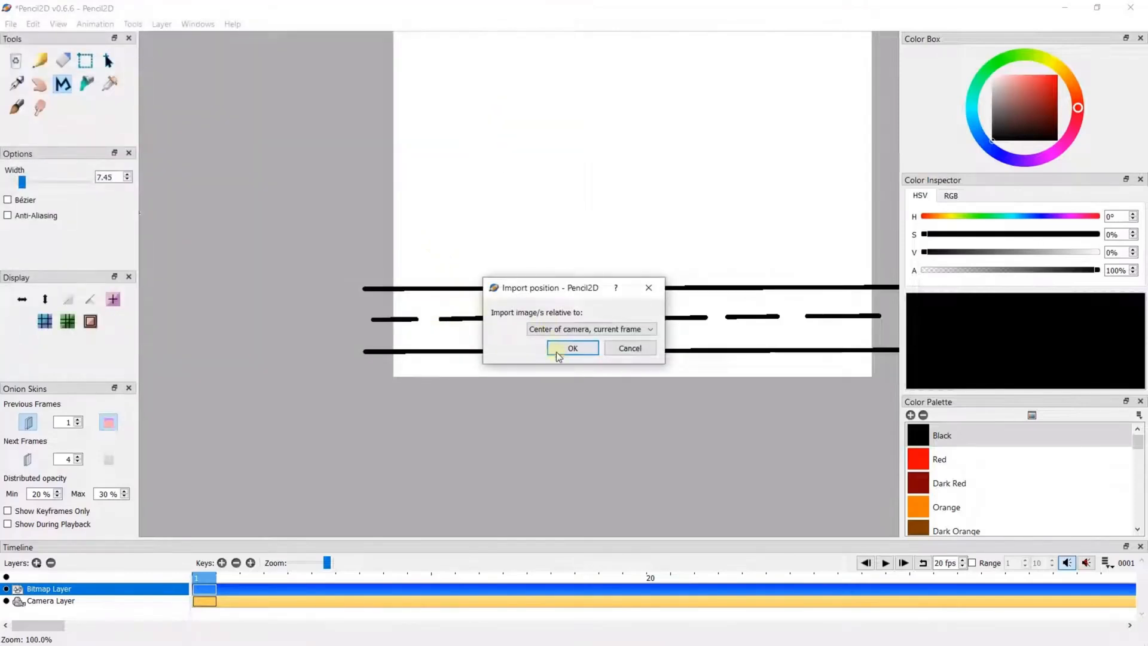
left_click(573, 348)
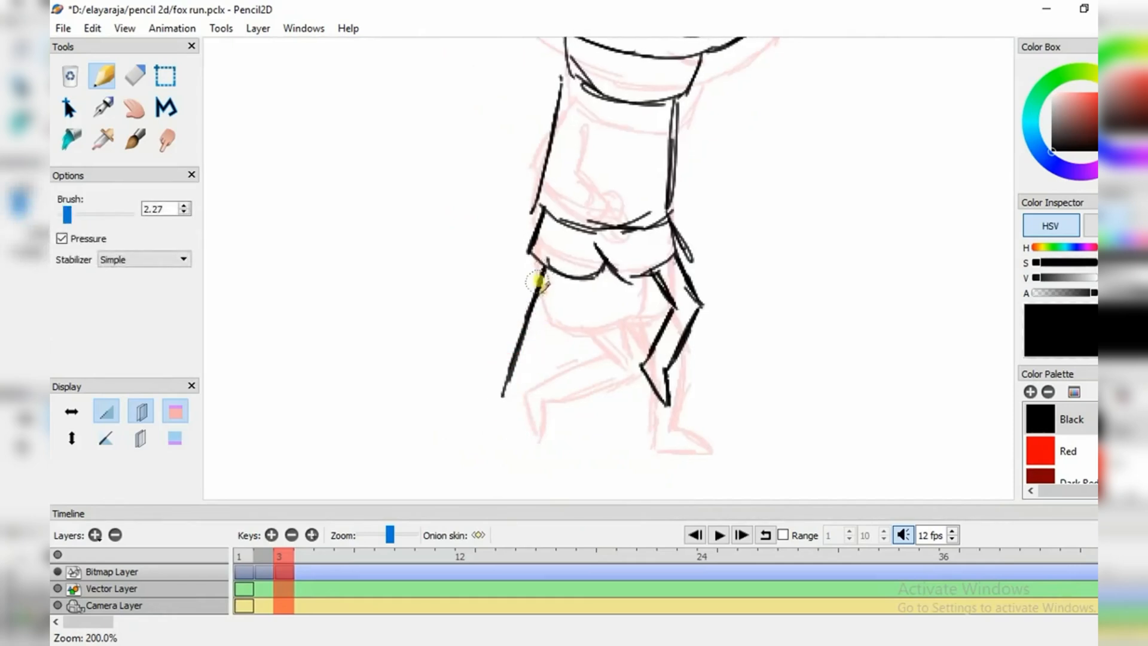
Step: Select the fox drawing and review the inked frame over the red rough sketch
left_click(70, 107)
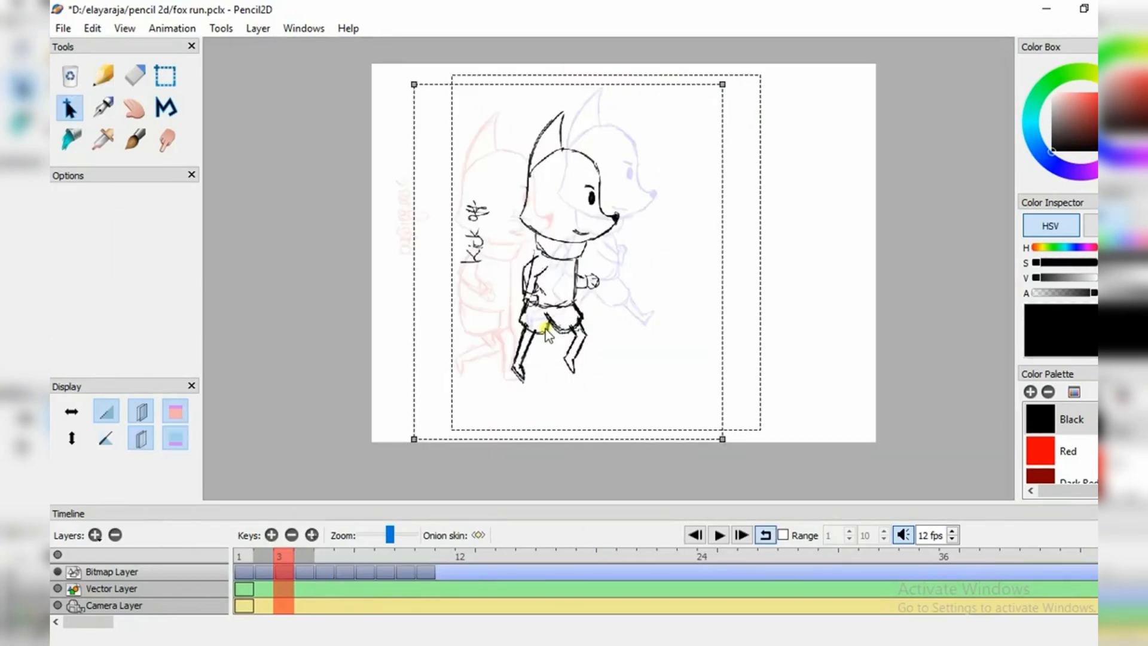
left_click(260, 555)
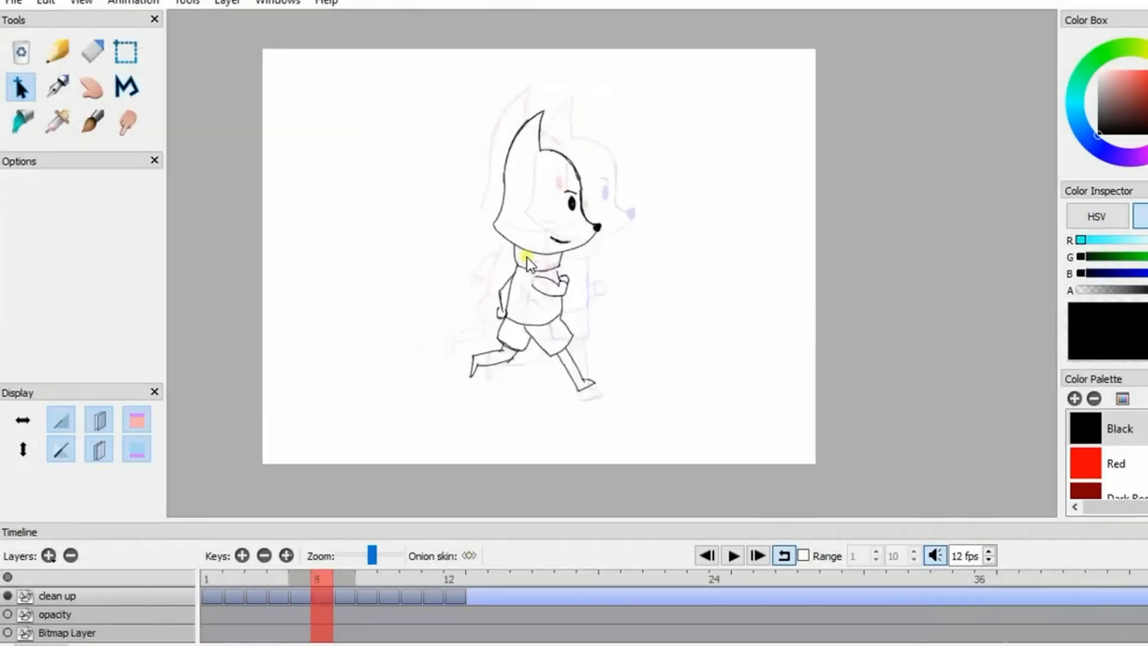
left_click(76, 40)
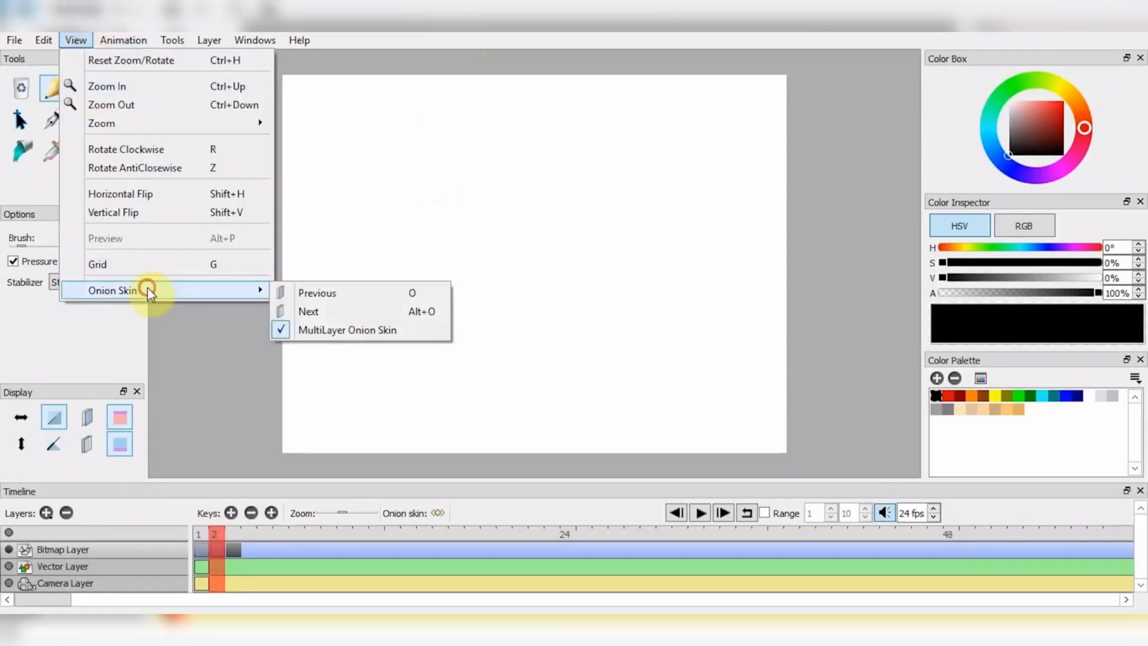
mouse_move(316, 292)
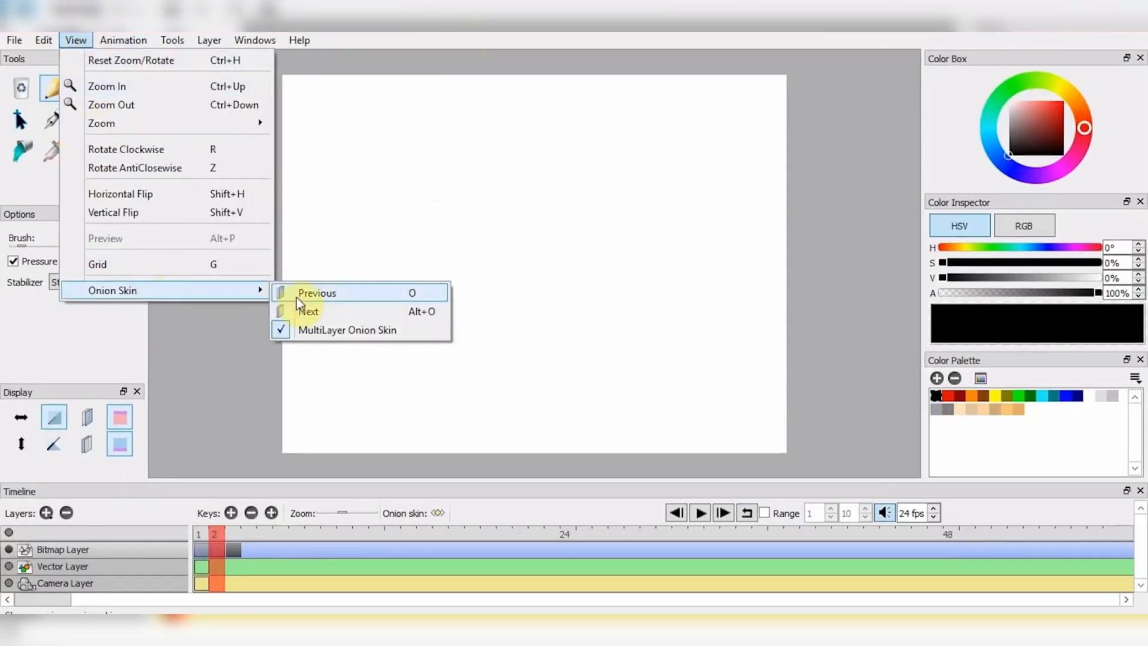
Step: Toggle the previous-frame onion skin on, then off, over the character sketch
left_click(316, 293)
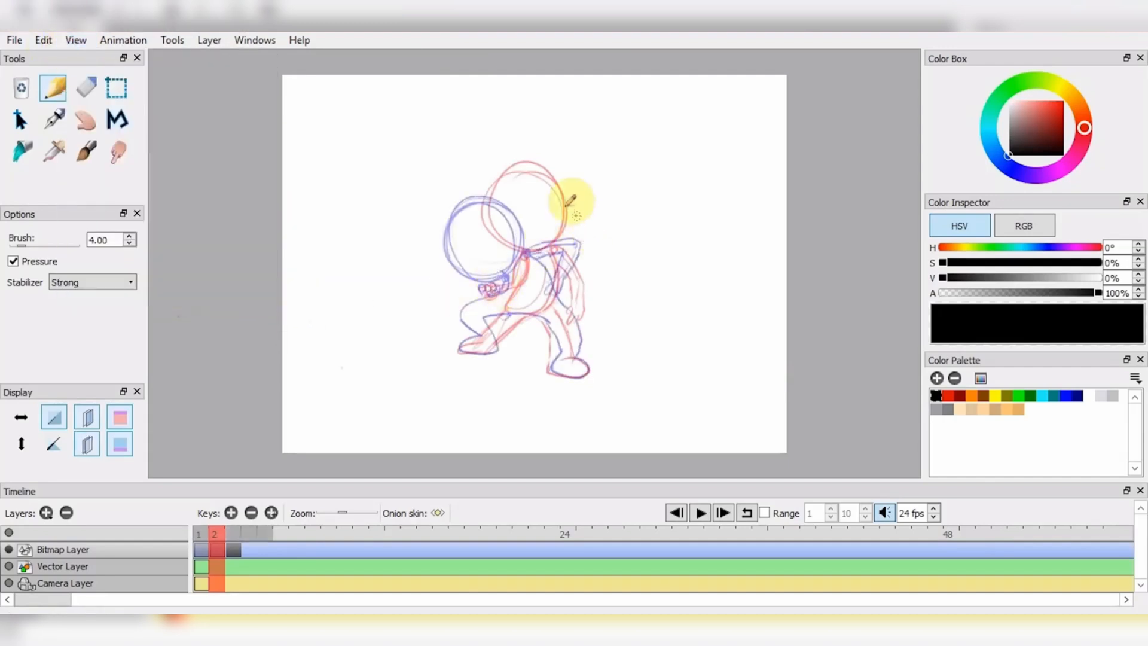
left_click(86, 443)
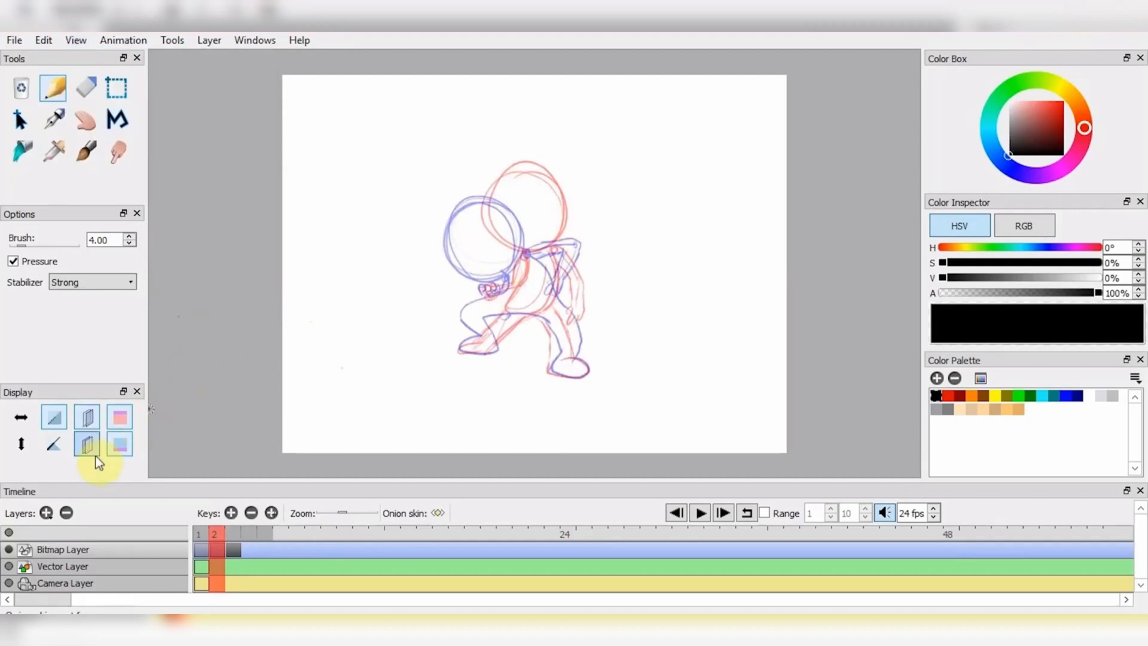
left_click(86, 444)
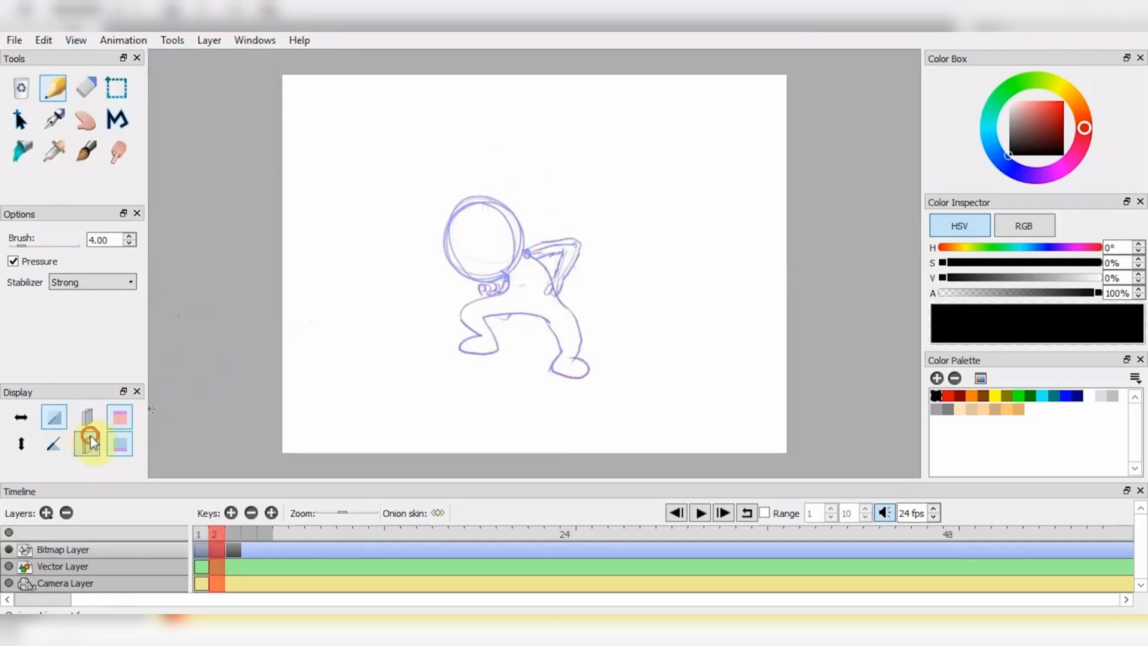
left_click(13, 40)
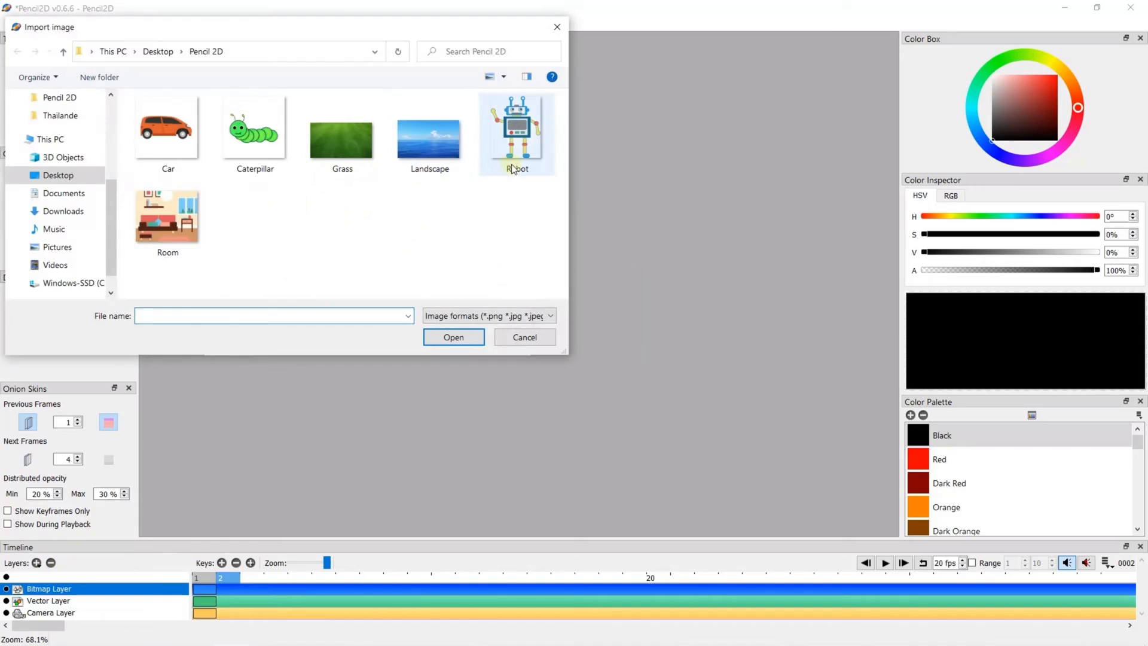
Step: Choose the Robot picture in the Import image dialog and open it
left_click(516, 133)
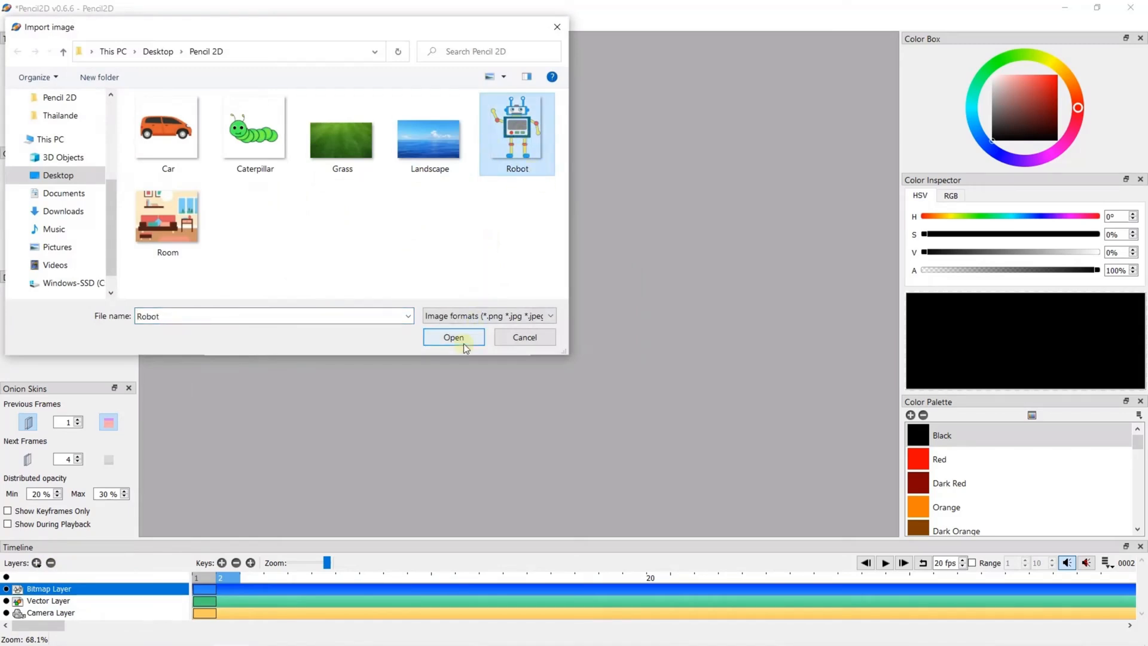
left_click(453, 337)
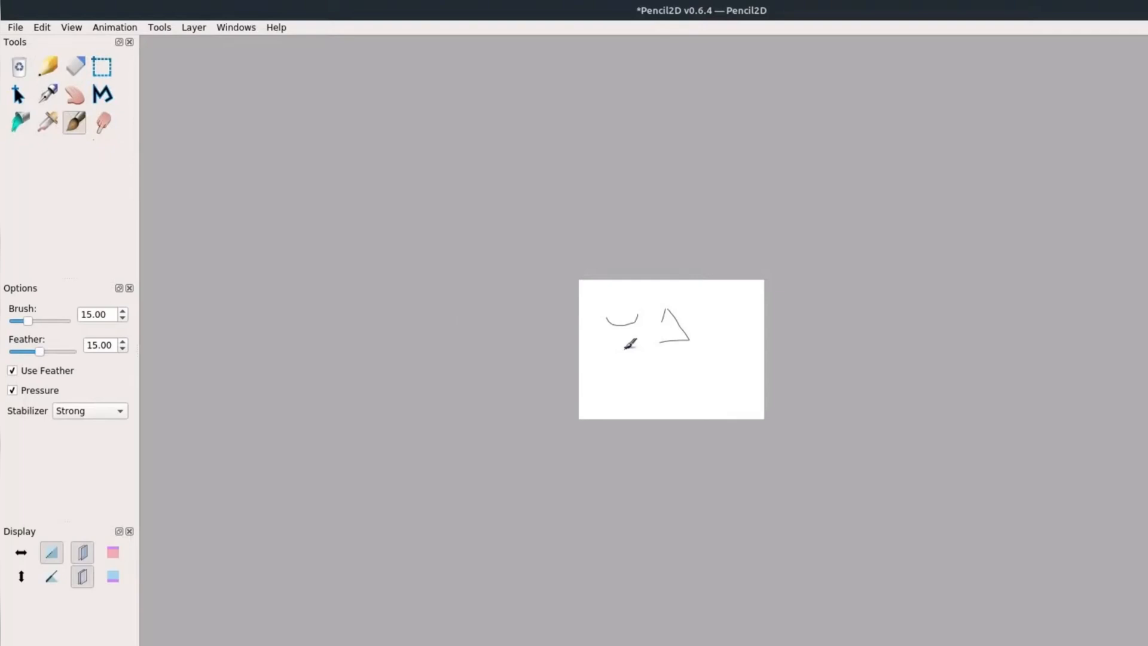
Step: Brush a thick feathered O in the lower left and an L beside it
left_click_drag(625, 344, 629, 388)
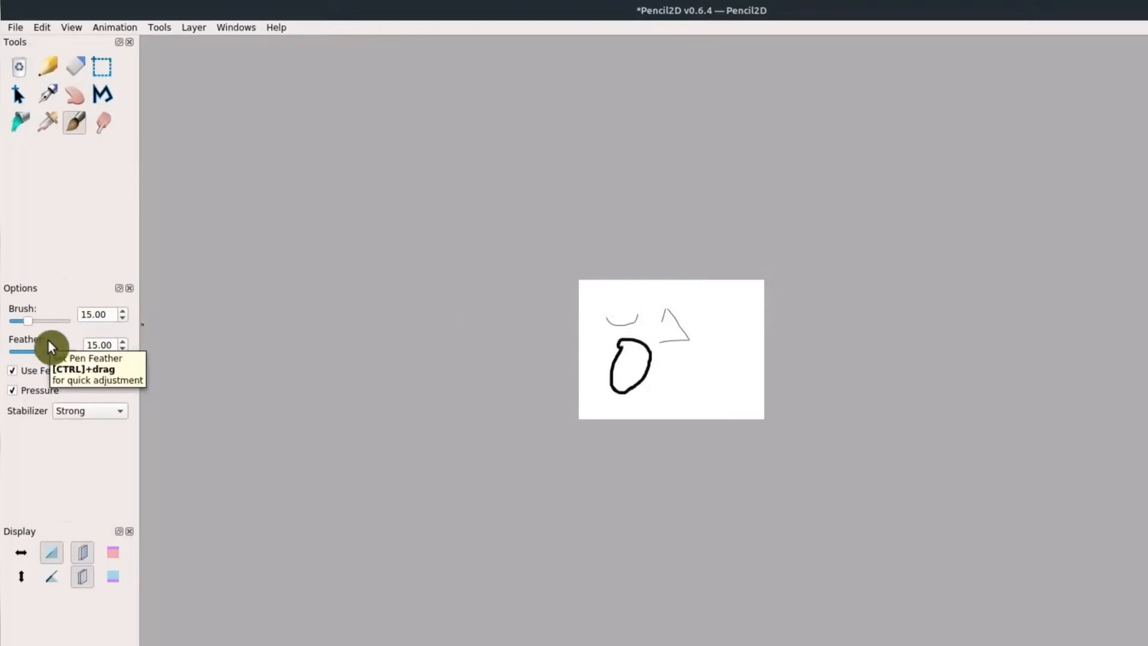
left_click_drag(707, 359, 721, 381)
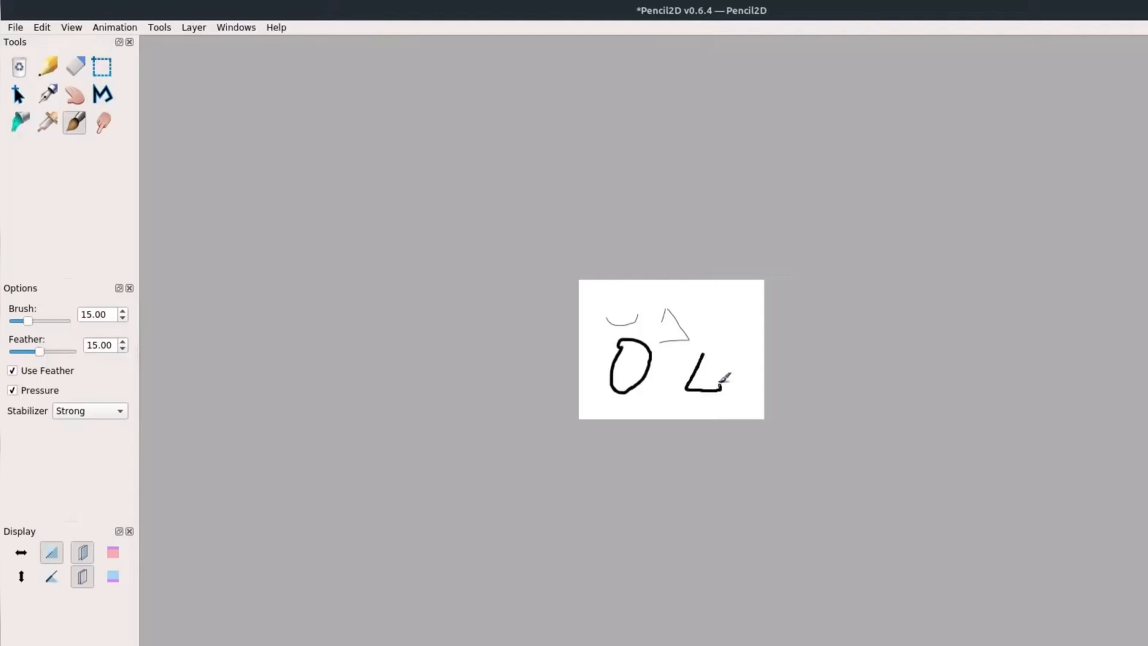
left_click_drag(720, 380, 681, 388)
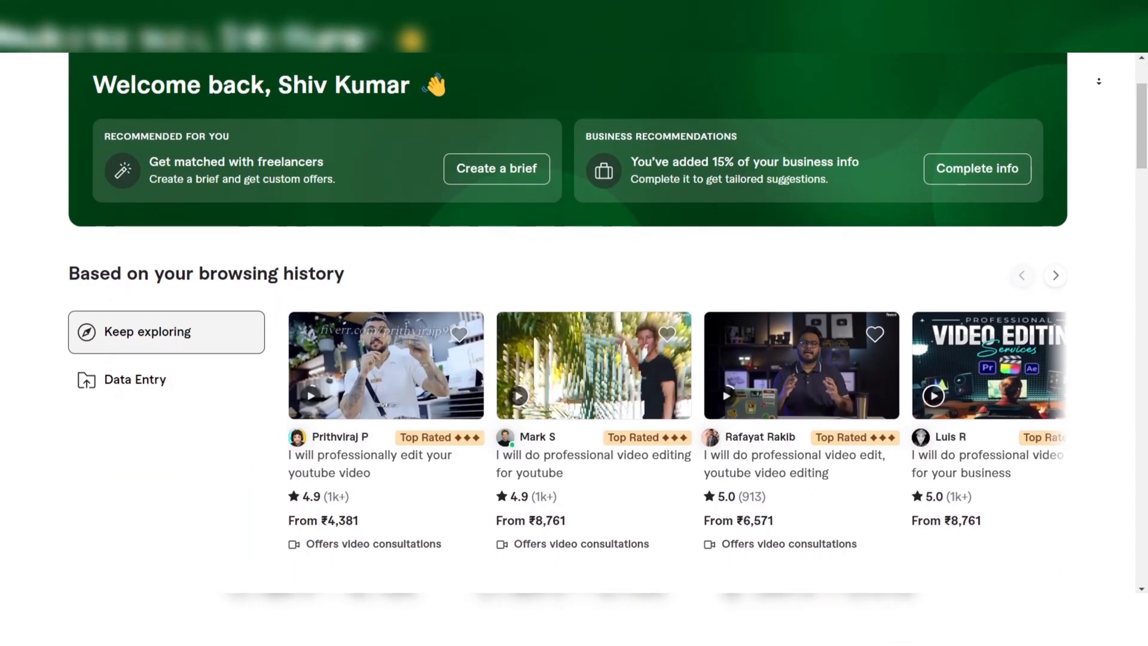
Step: Scroll the 'youtube thumbnail' results and open an eye-catching thumbnail design gig
scroll("down", 3)
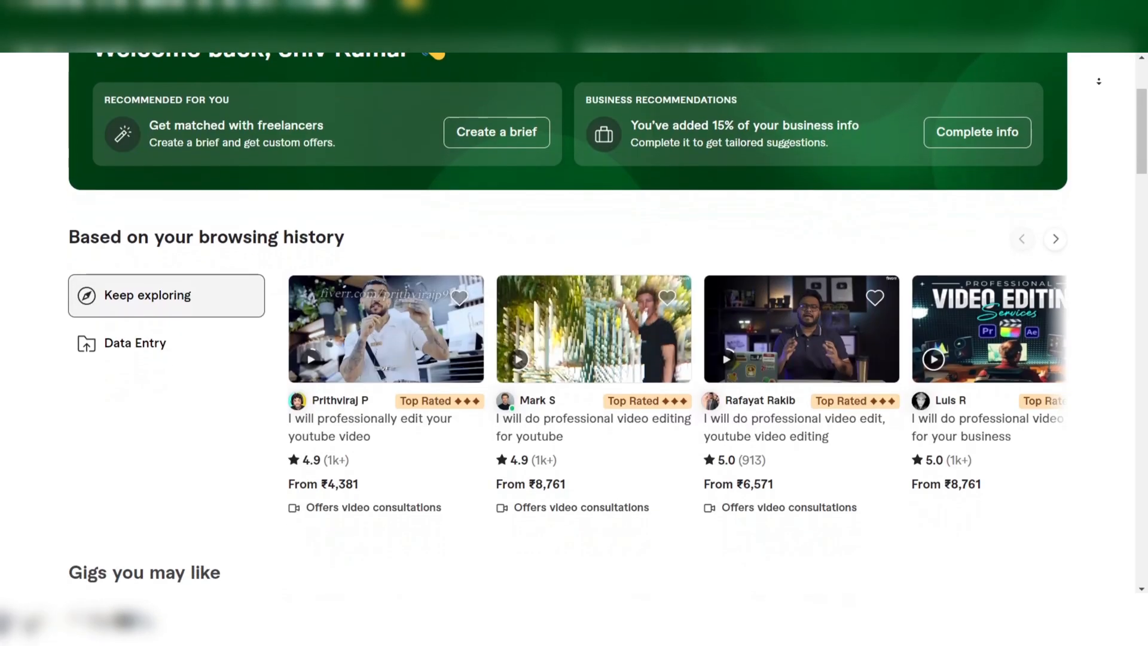
scroll("down", 3)
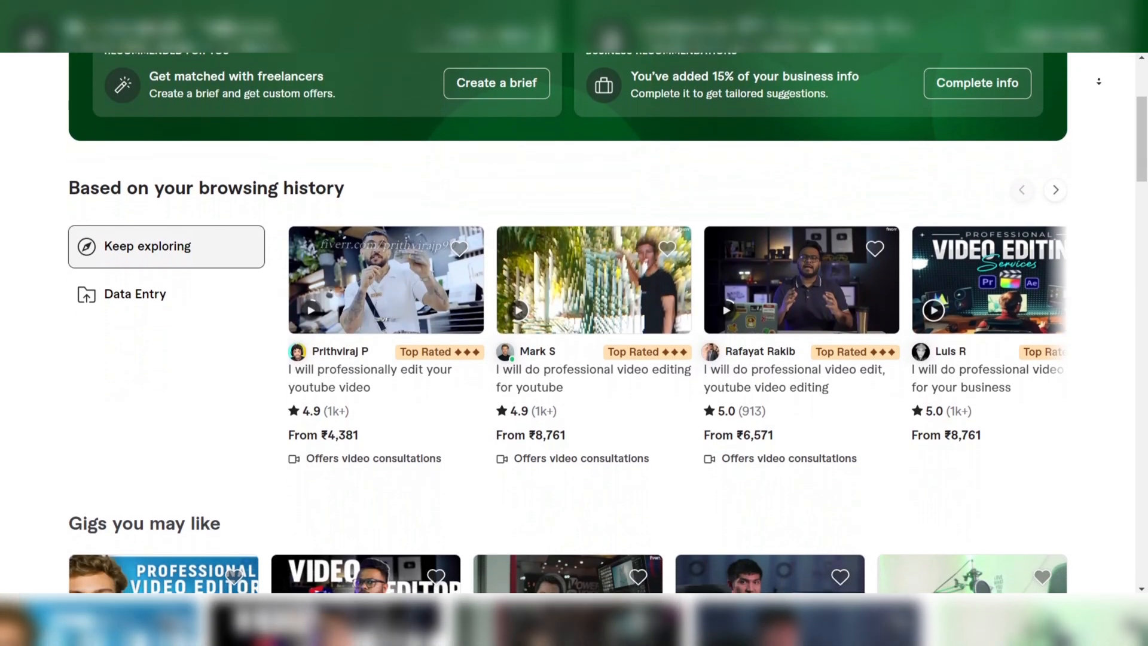
scroll("down", 3)
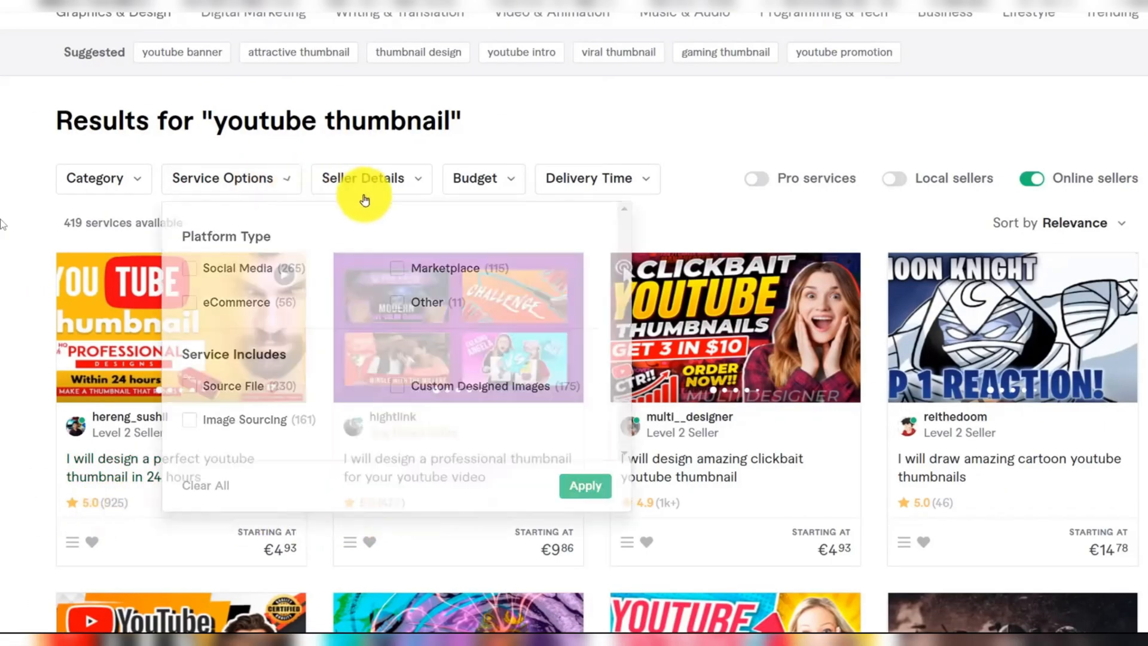
scroll("down", 3)
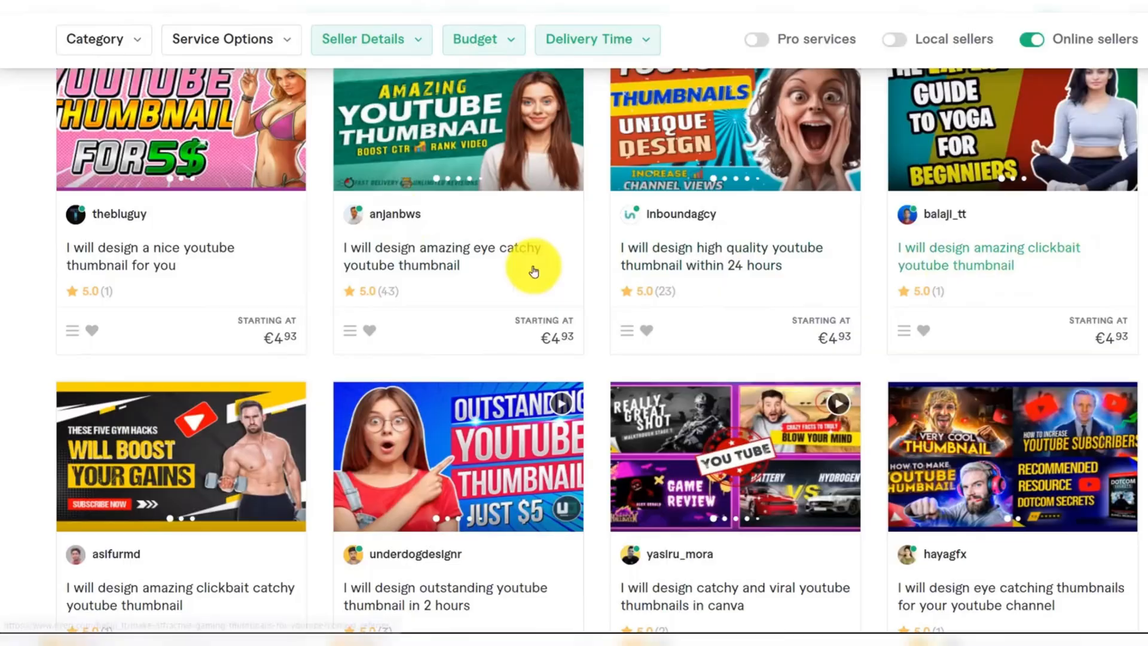
left_click(457, 256)
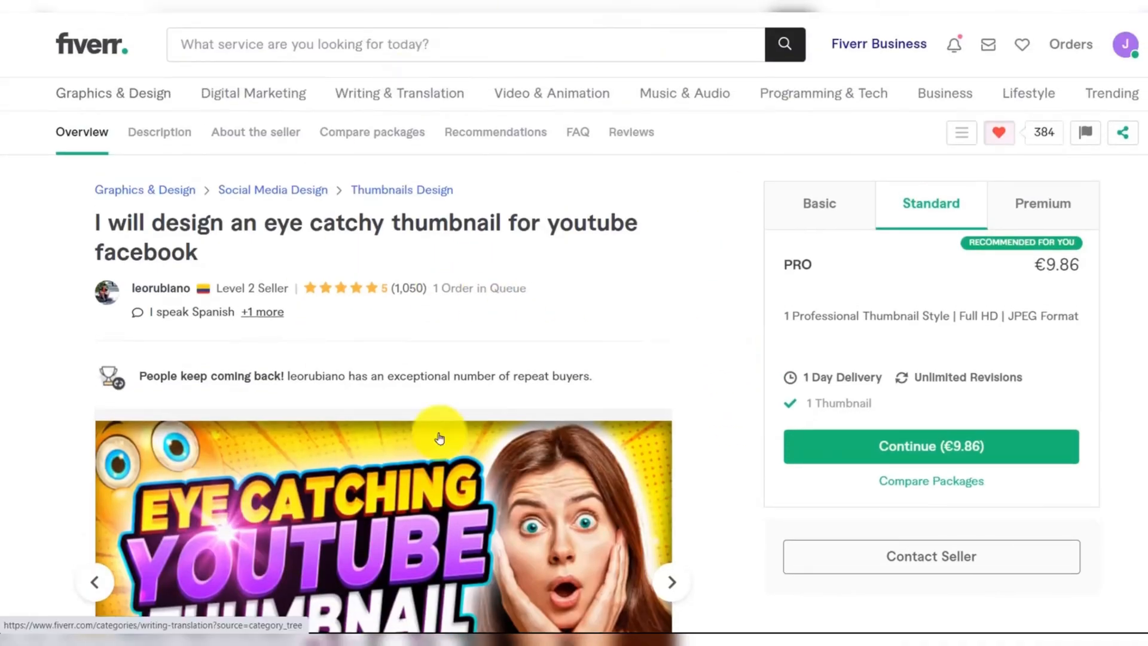